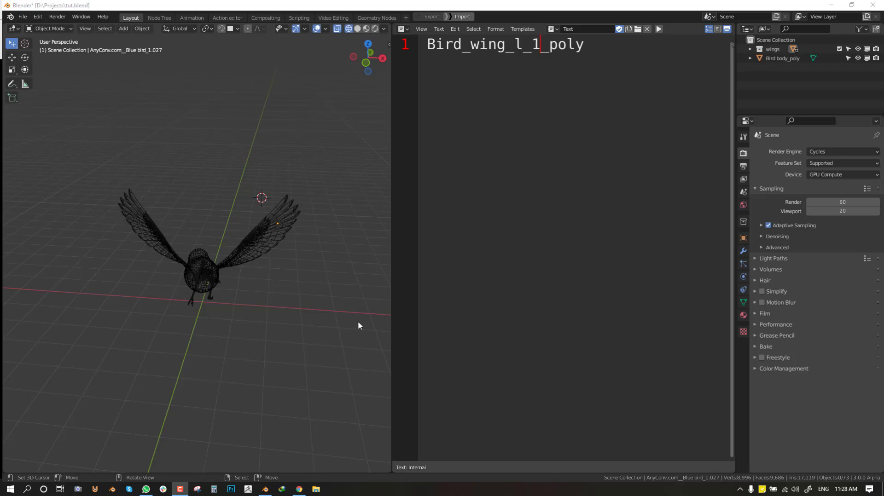
pyautogui.moveTo(264, 258)
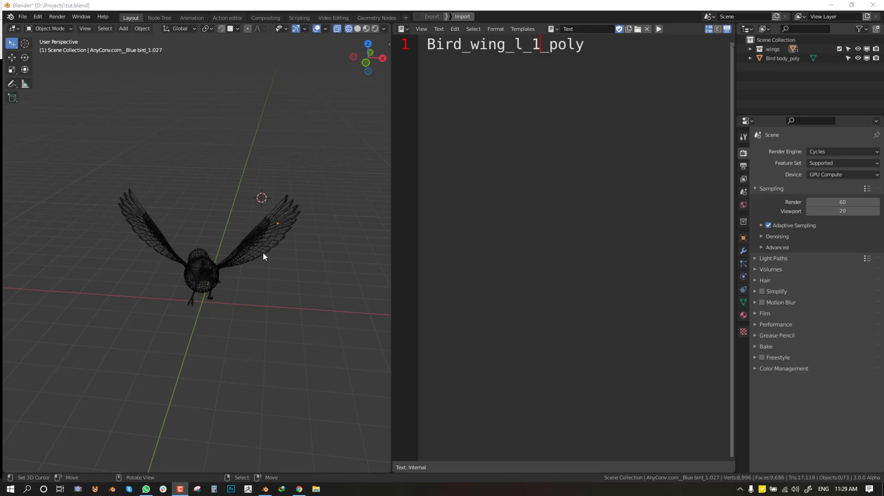
# Step: Hide Bird body_poly with its Outliner eye icon so only the wings show
pyautogui.click(858, 58)
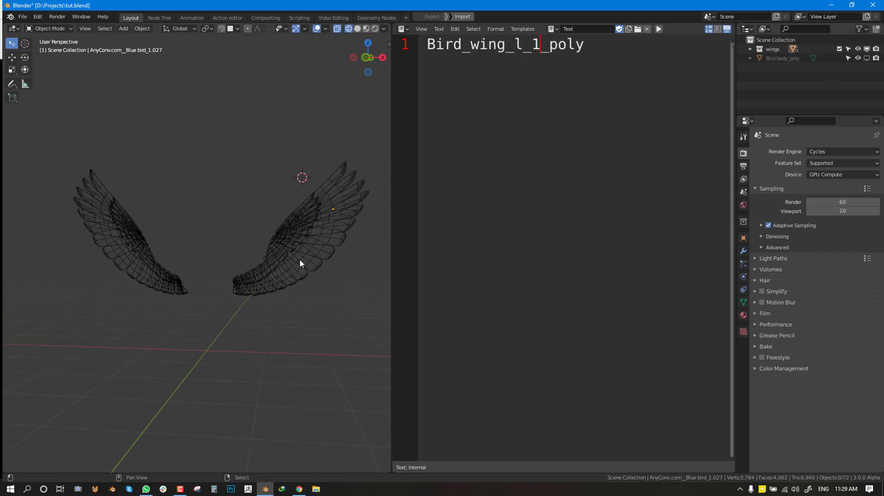
# Step: Capitalize the side letter in the Text Editor name, making it Bird_wing_L_1_poly
pyautogui.click(231, 288)
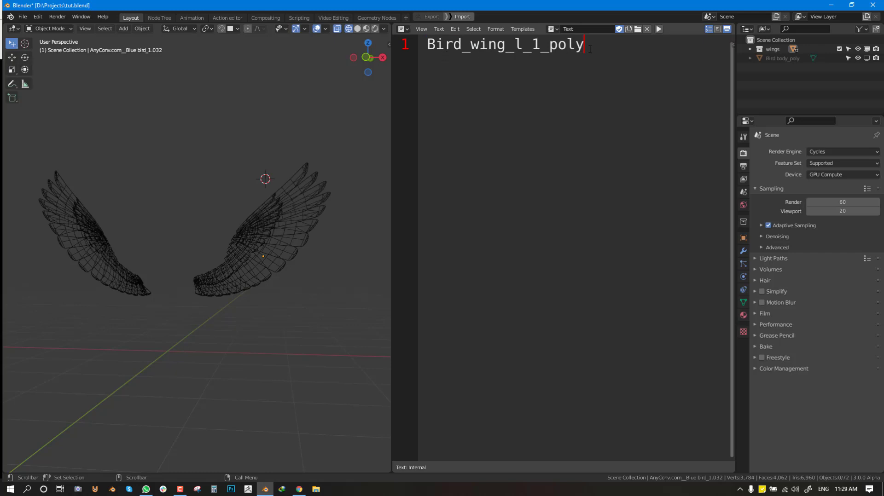
pyautogui.doubleClick(444, 45)
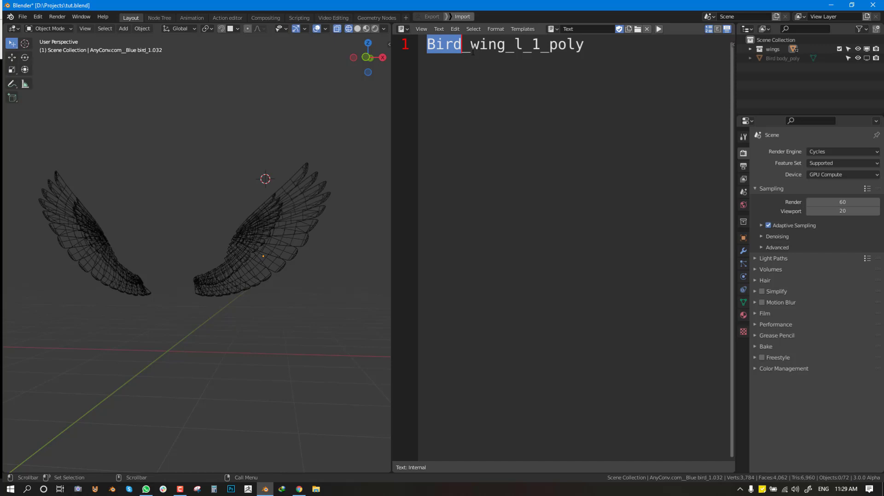
pyautogui.click(500, 44)
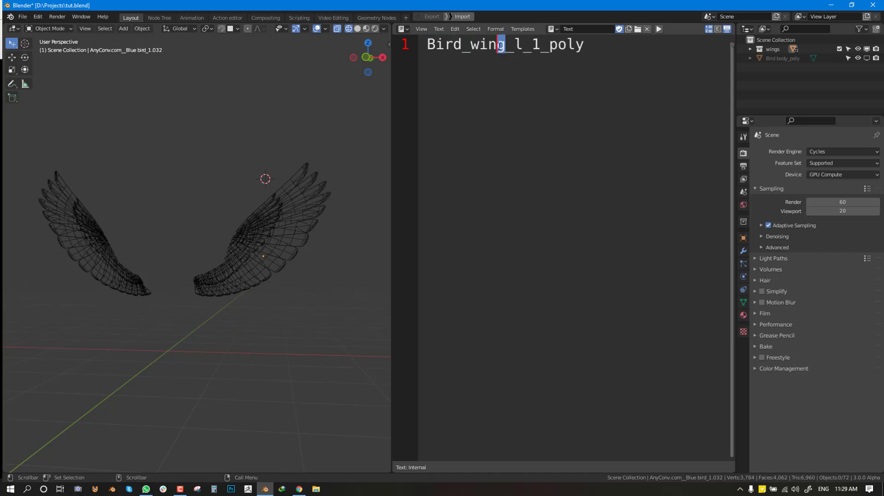
pyautogui.doubleClick(488, 45)
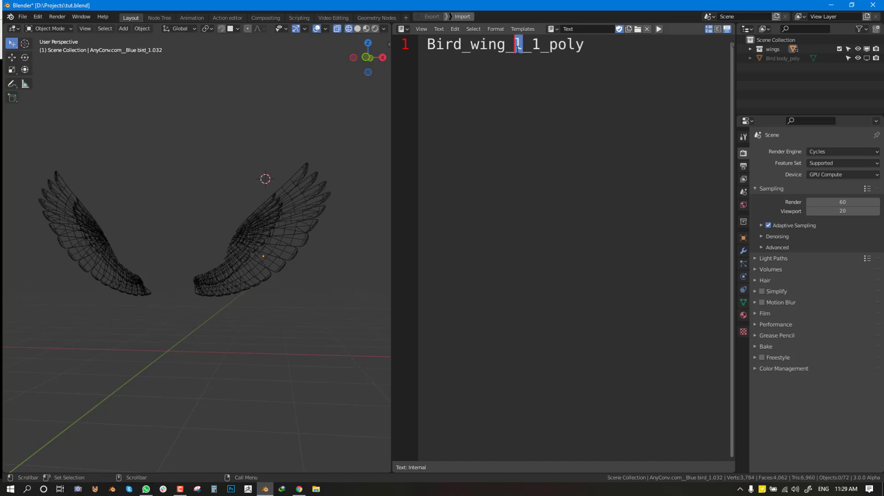
pyautogui.write('L')
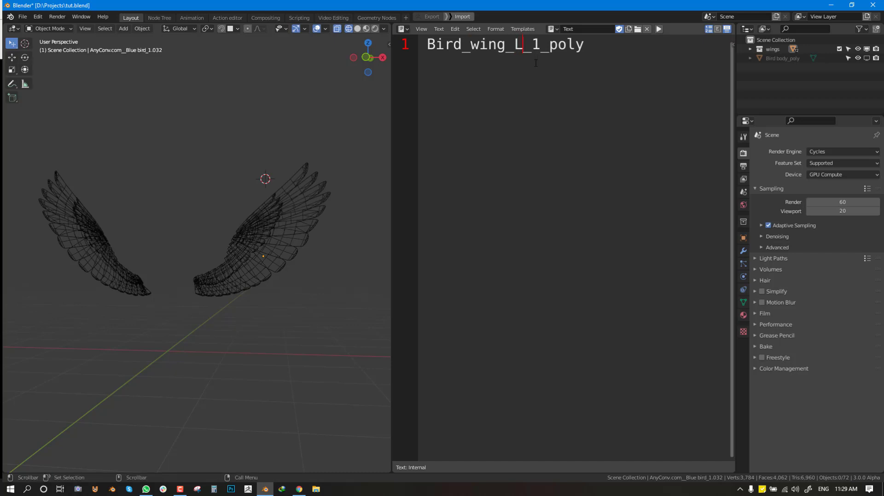
pyautogui.press('KP_1')
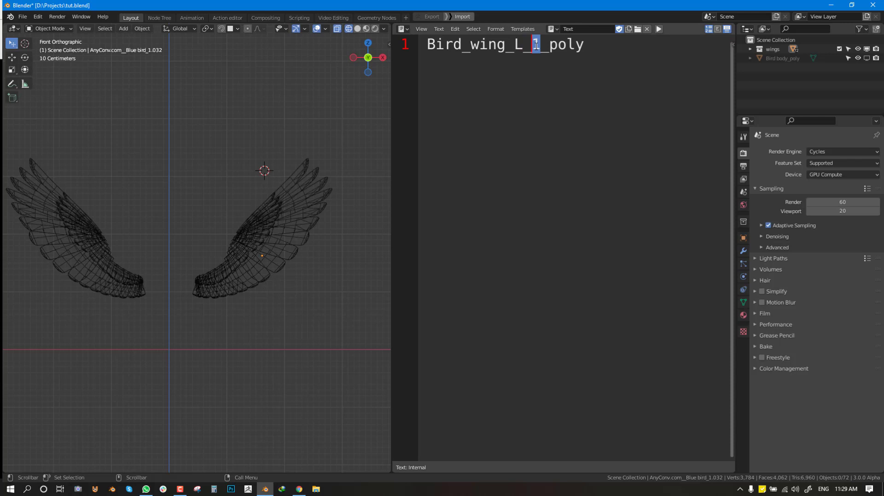
pyautogui.write('00')
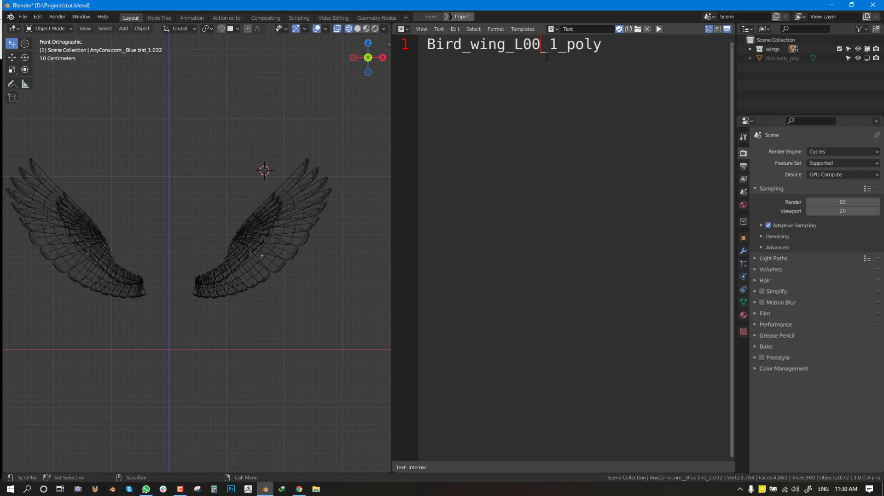
pyautogui.press('BackSpace')
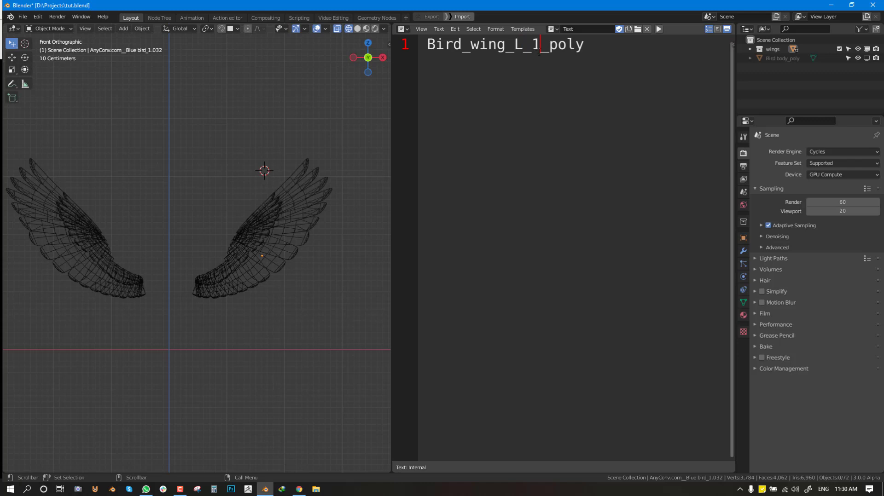
pyautogui.doubleClick(567, 45)
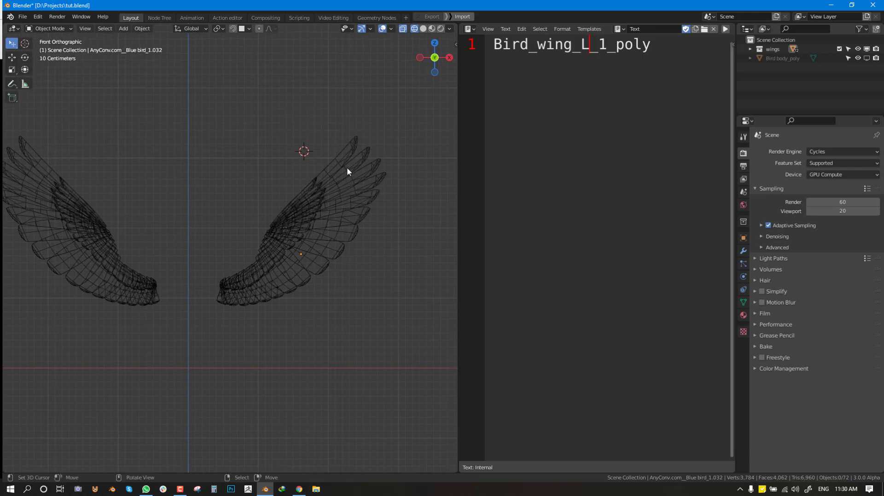
pyautogui.moveTo(354, 167)
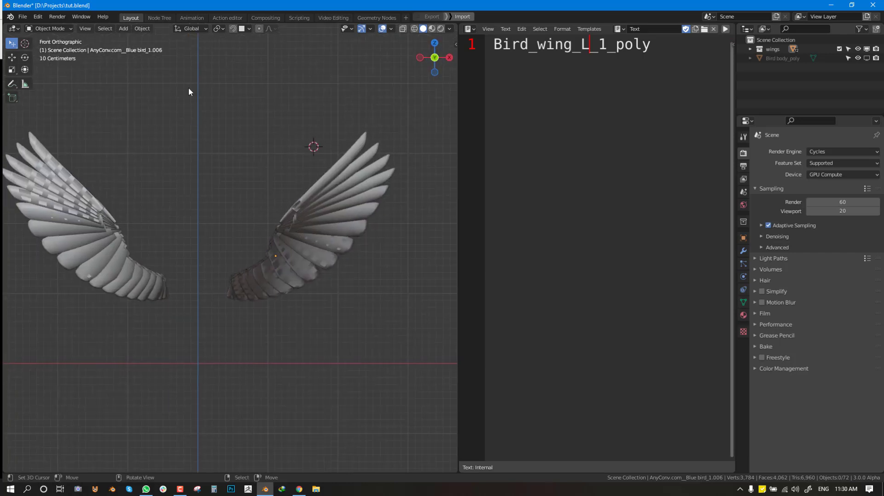
# Step: Box-select all feathers of the right-hand wing
pyautogui.moveTo(208, 49); pyautogui.dragTo(405, 349)
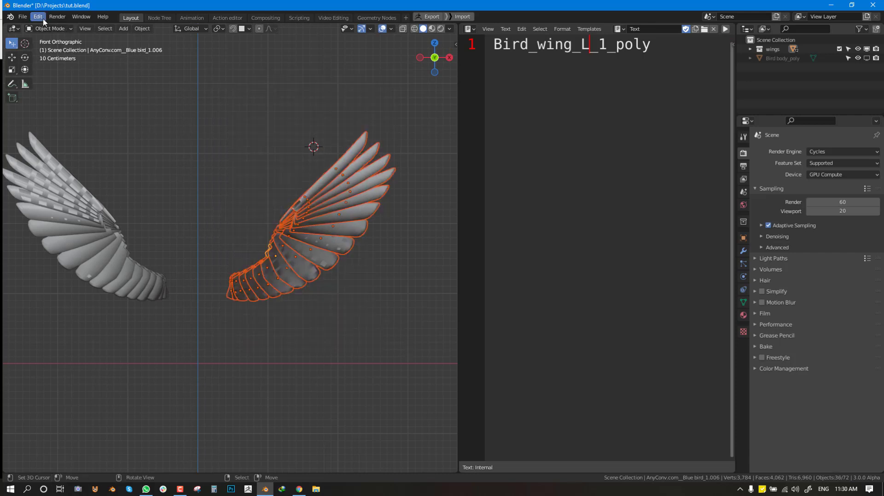
pyautogui.click(37, 16)
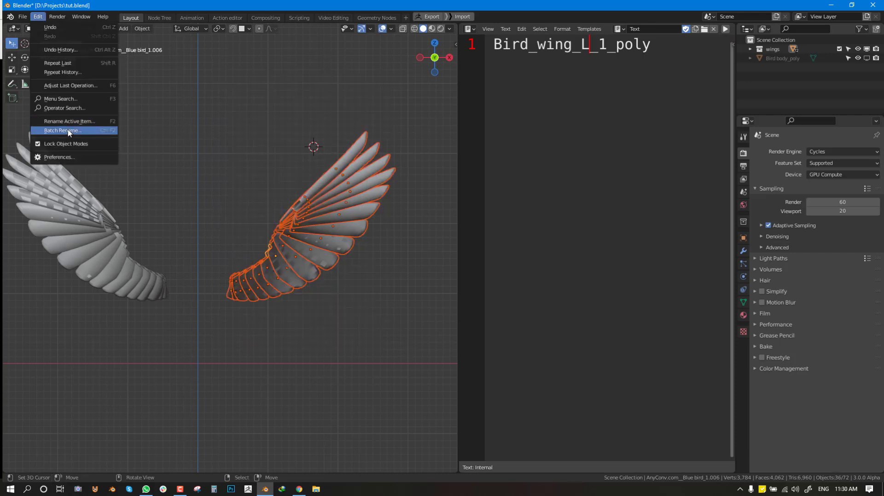
pyautogui.click(62, 130)
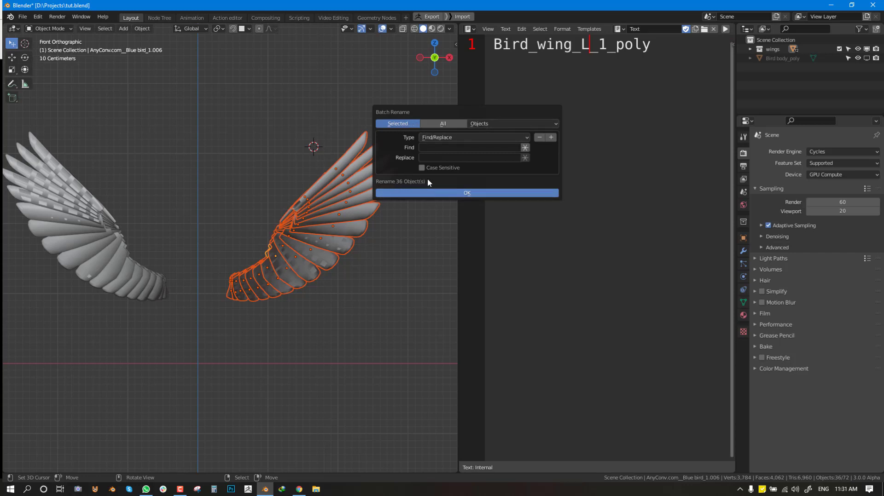
pyautogui.click(443, 123)
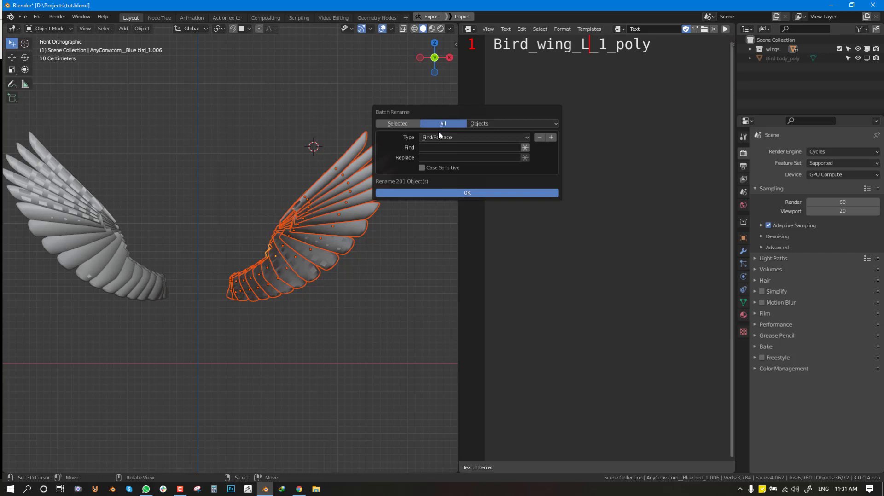
pyautogui.click(396, 123)
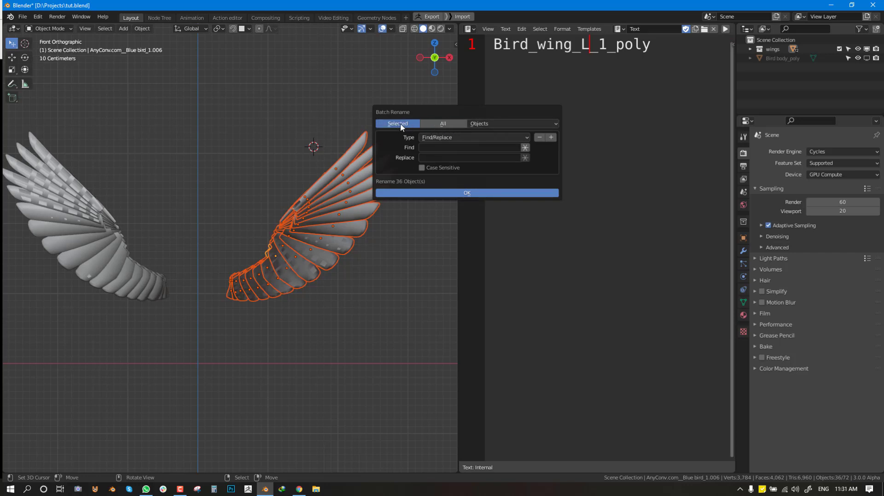
pyautogui.click(510, 123)
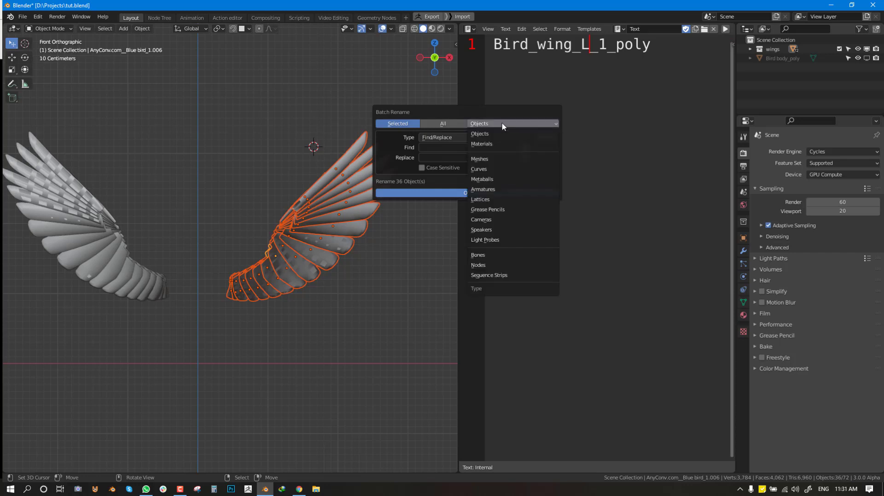
pyautogui.moveTo(505, 124)
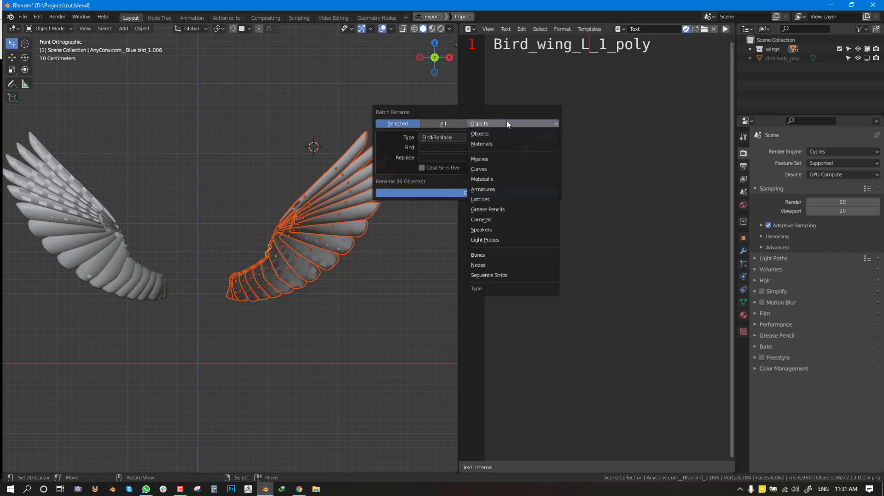
pyautogui.moveTo(479, 133)
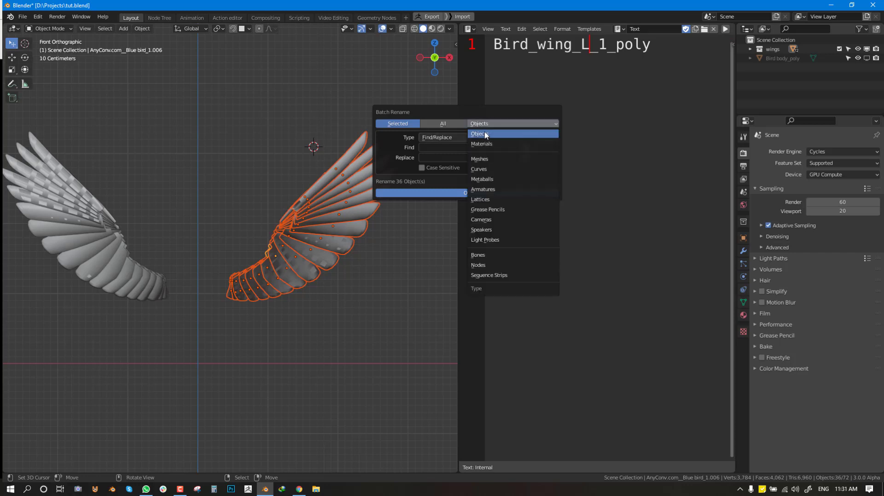
pyautogui.moveTo(485, 143)
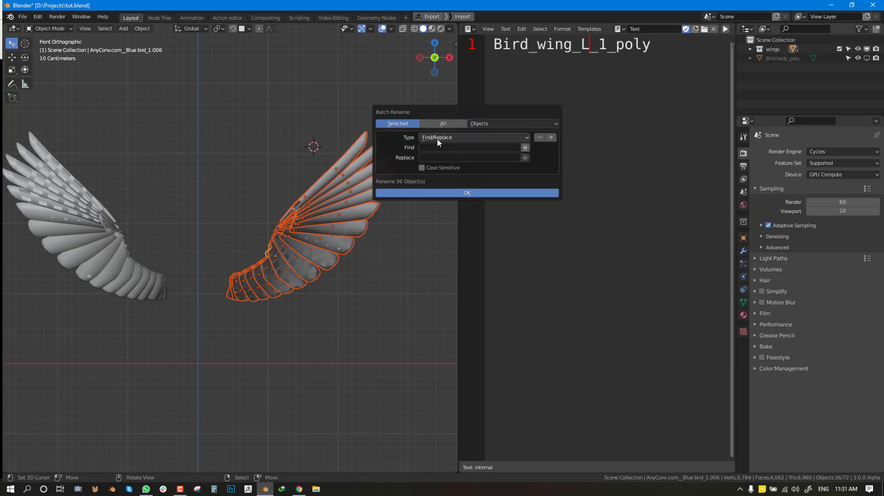
pyautogui.moveTo(487, 136)
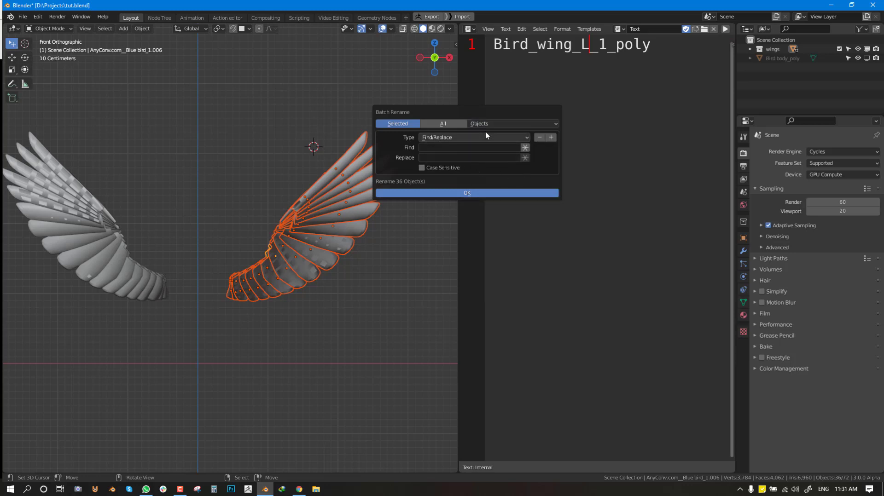
pyautogui.click(512, 123)
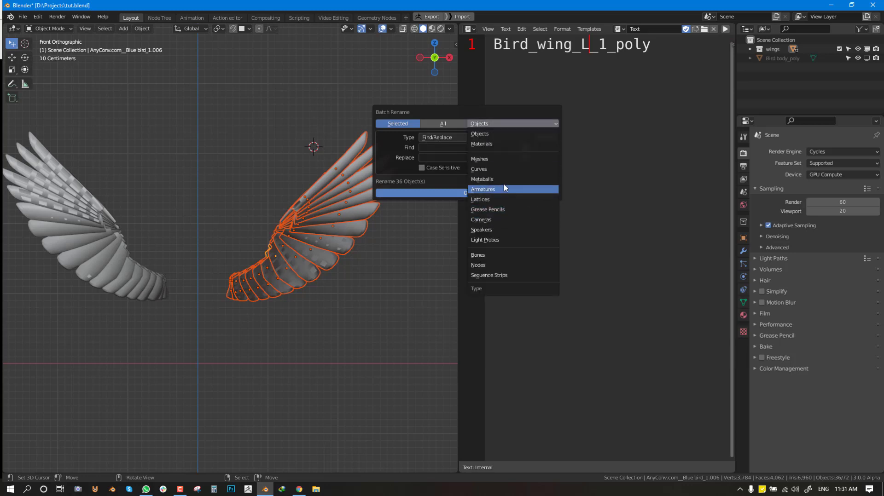
pyautogui.moveTo(506, 169)
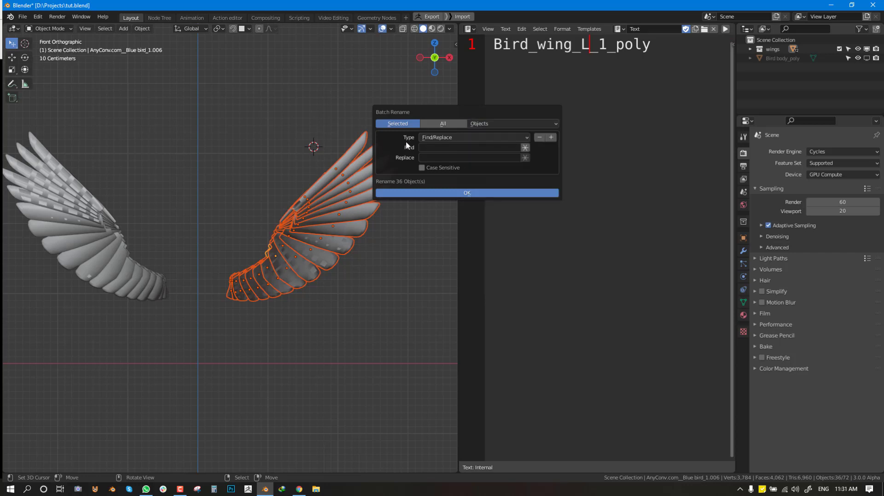
pyautogui.click(473, 137)
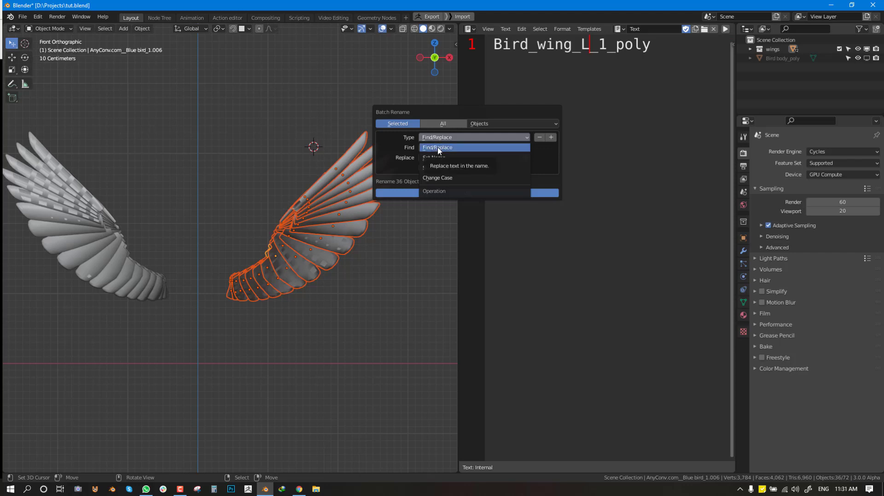
pyautogui.click(437, 147)
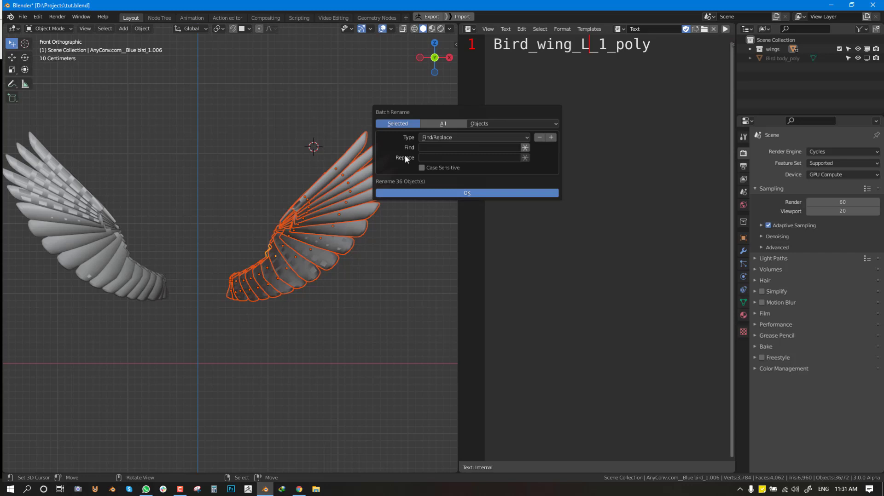
pyautogui.moveTo(261, 211)
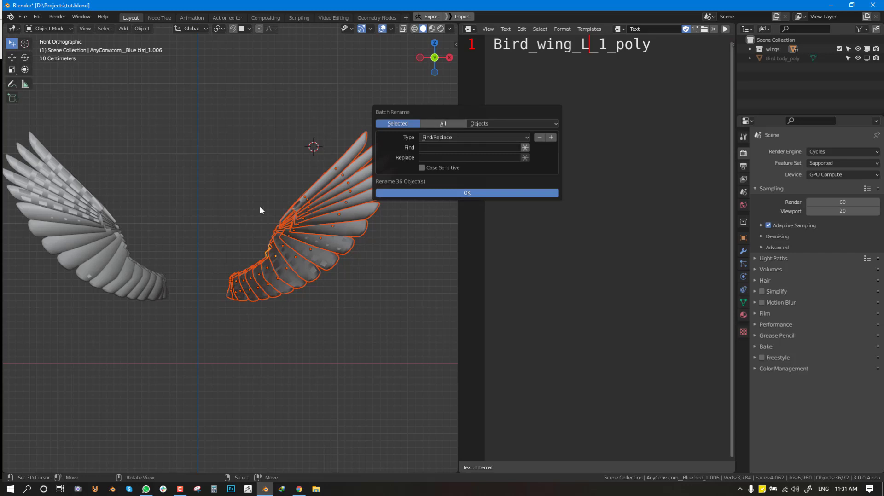
pyautogui.click(467, 193)
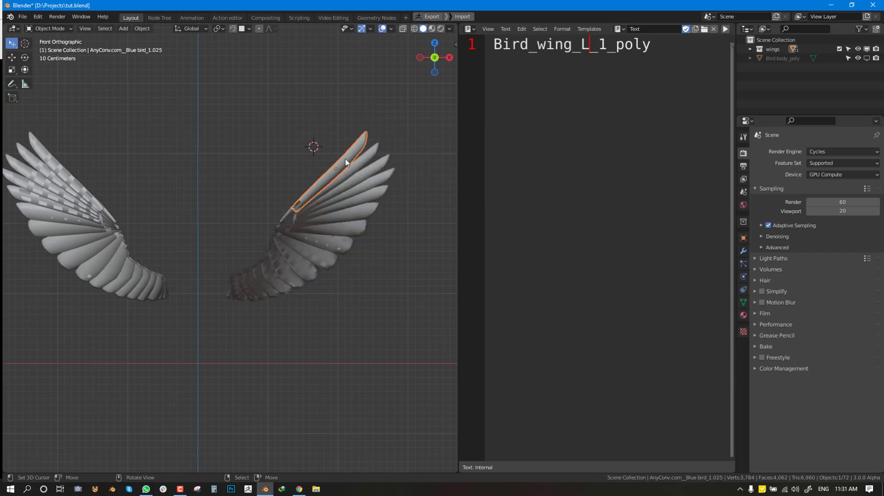
# Step: Batch rename the 36 selected feathers with Find/Replace, changing Blue to Red
pyautogui.click(750, 49)
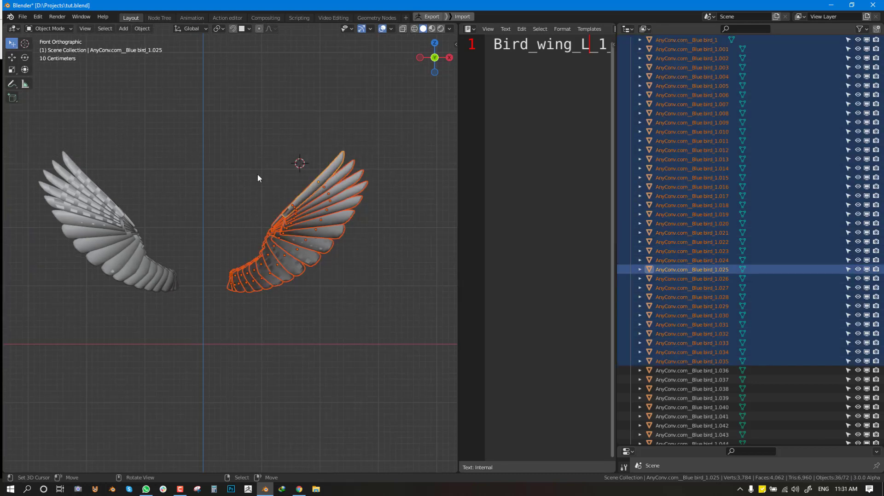
pyautogui.click(37, 17)
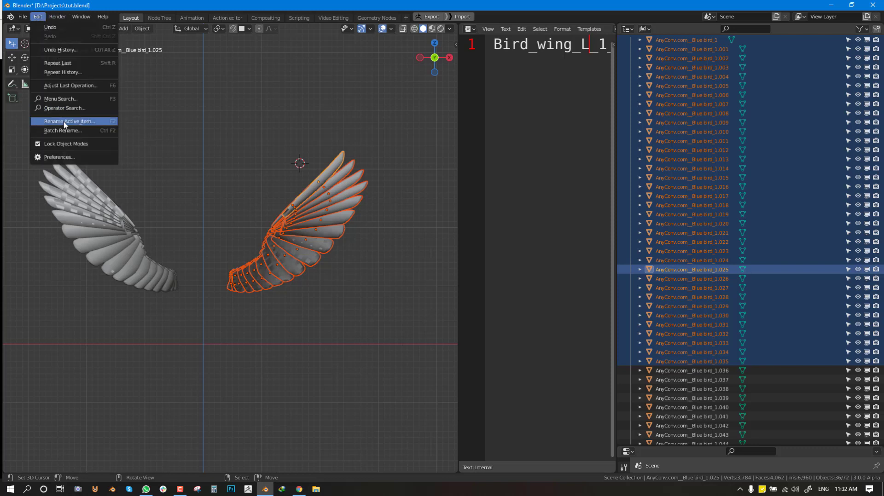
pyautogui.click(62, 131)
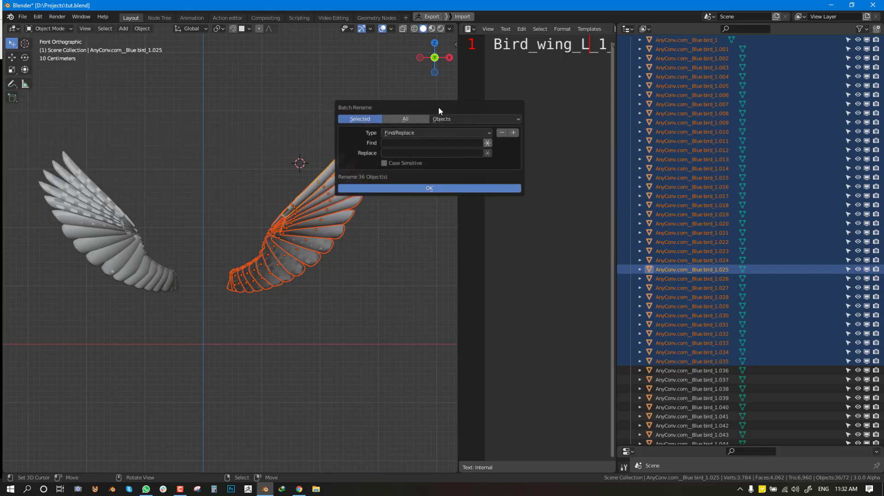
pyautogui.click(432, 143)
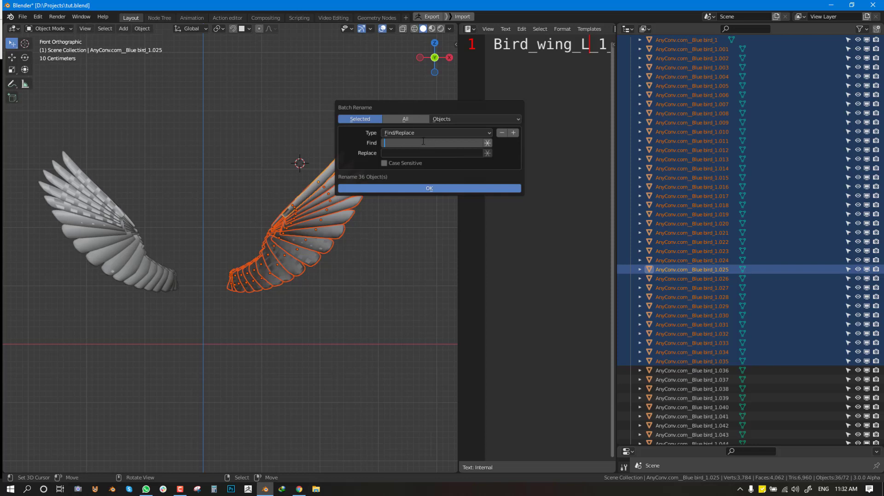
pyautogui.write('Blue')
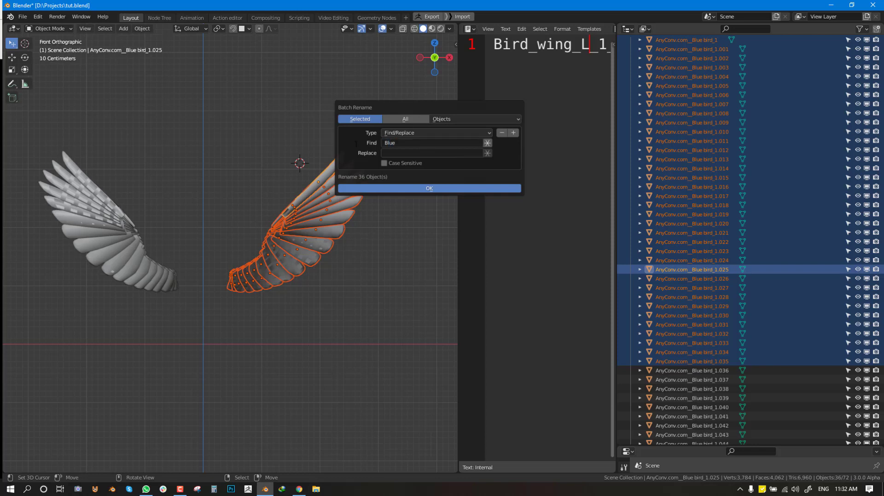
pyautogui.write('R')
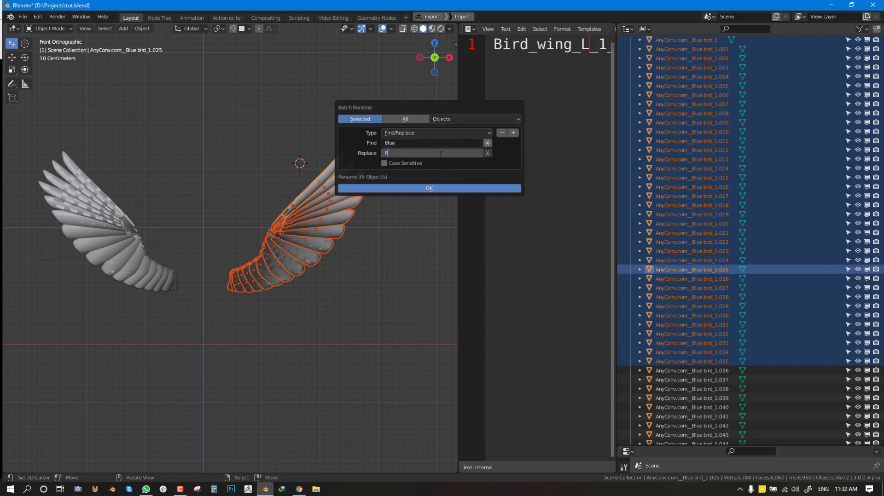
pyautogui.write('ed')
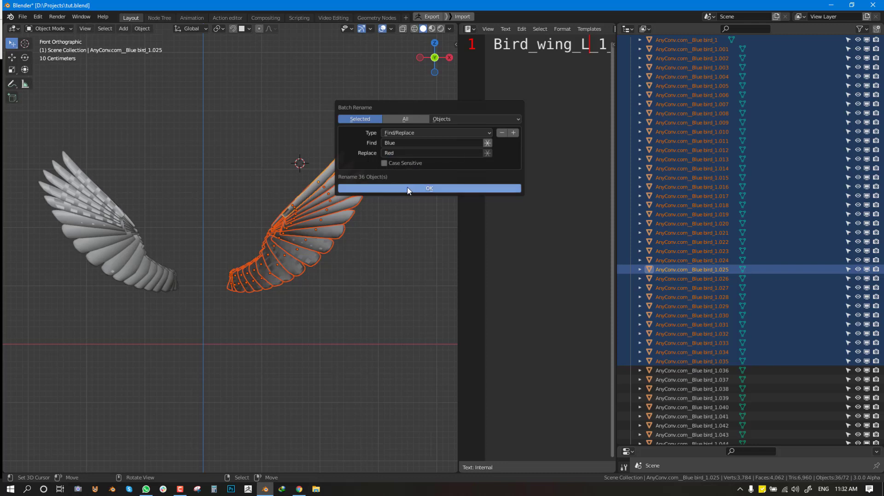
pyautogui.click(429, 189)
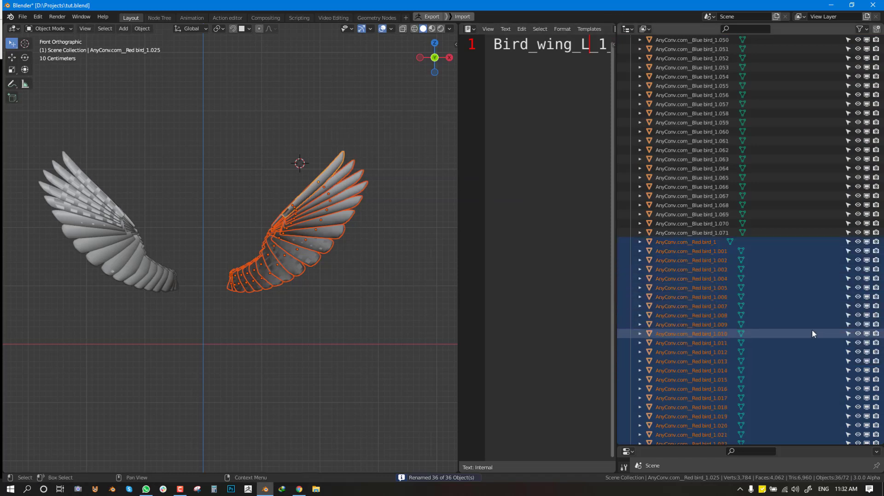
# Step: Scroll the Batch Rename options to see the available rename types
pyautogui.scroll(-3)
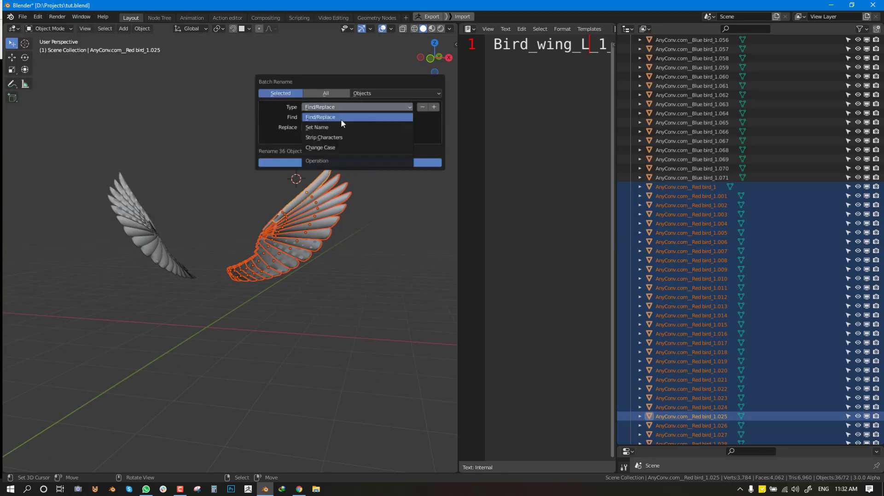
# Step: Batch rename the feathers using Set Name, Method New, with the name 'feather'
pyautogui.click(316, 127)
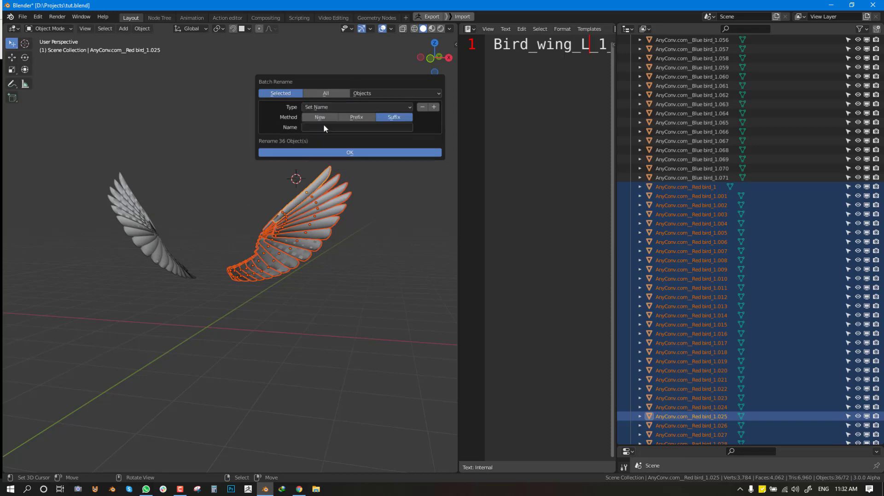
pyautogui.click(319, 117)
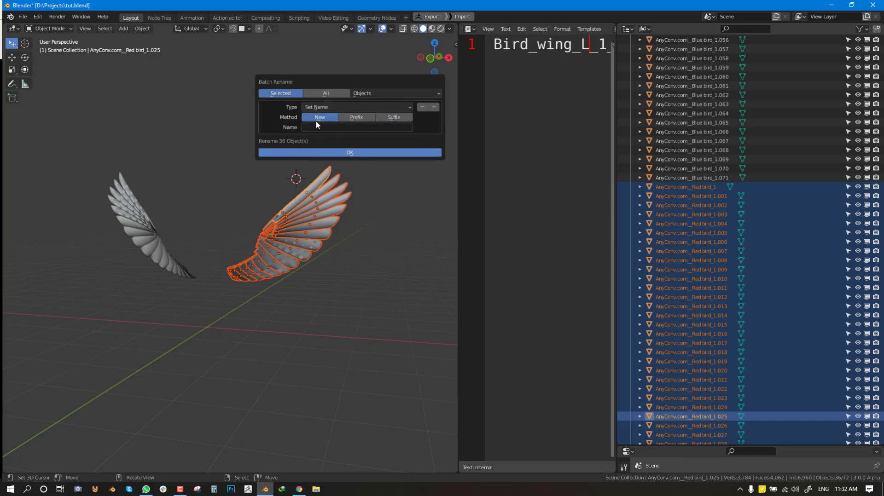
pyautogui.click(358, 127)
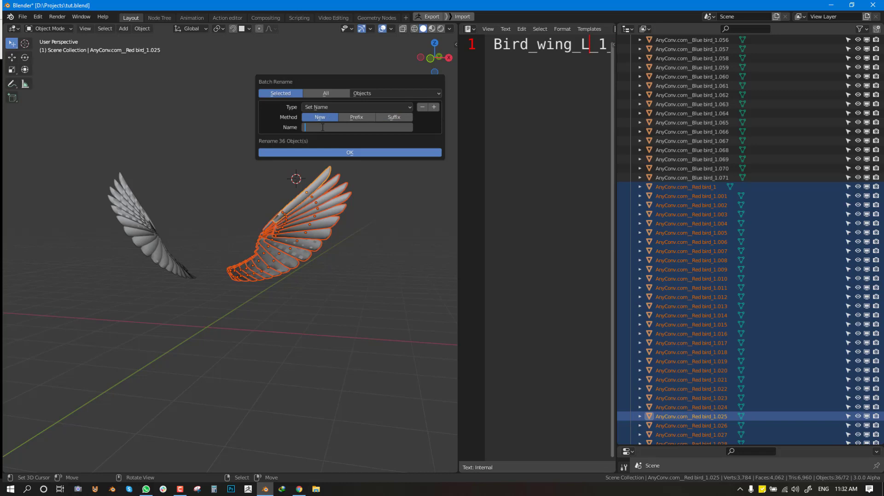
pyautogui.write('feather')
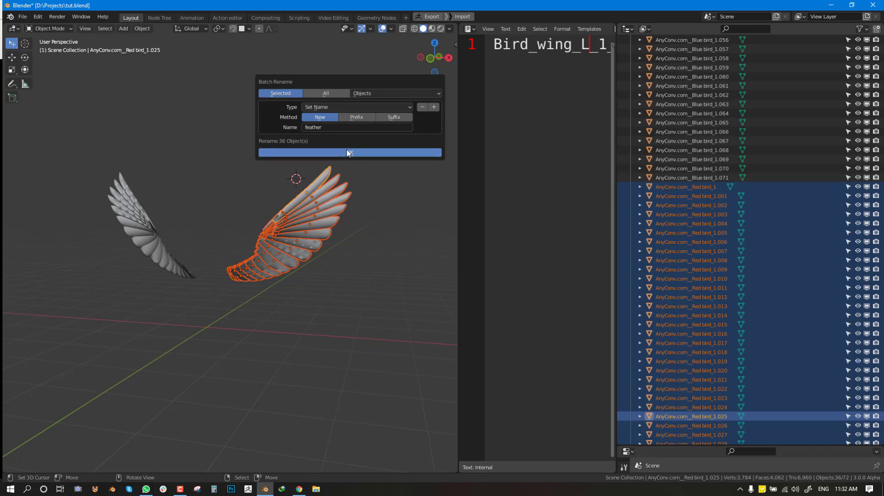
pyautogui.click(349, 152)
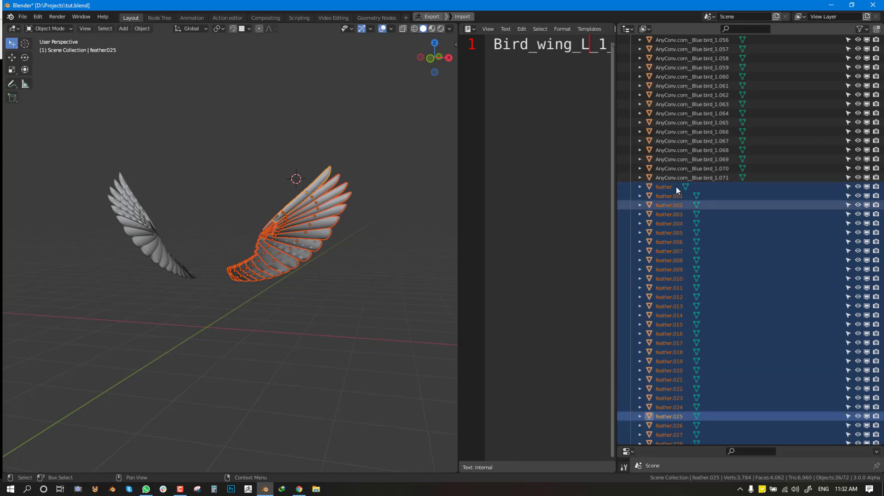
pyautogui.click(37, 16)
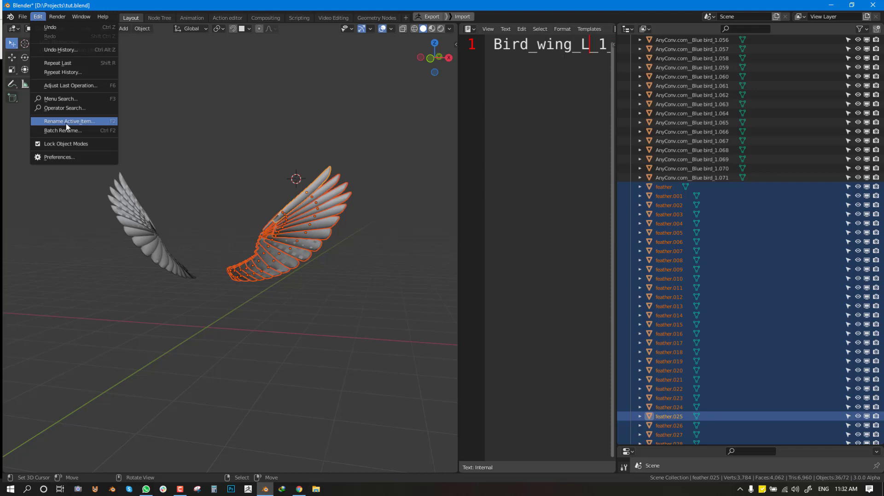
pyautogui.moveTo(62, 130)
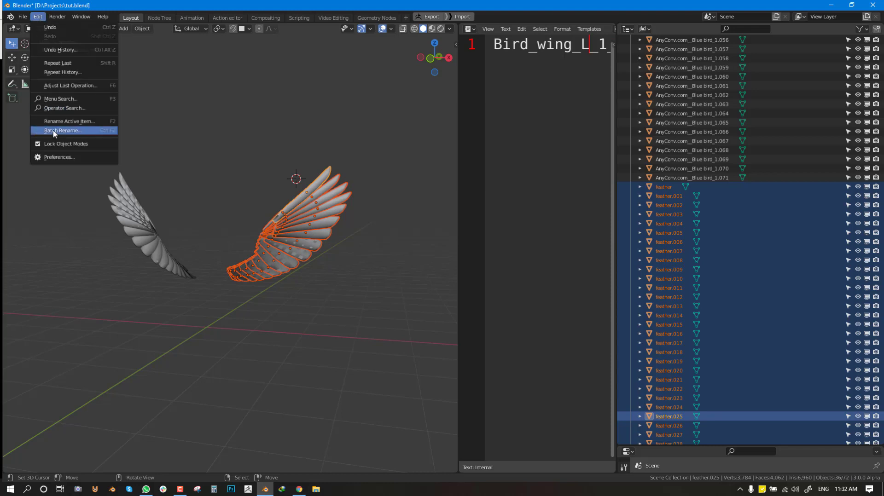
# Step: Add the prefix 'bird_' to every selected feather name using Set Name with Prefix
pyautogui.click(62, 130)
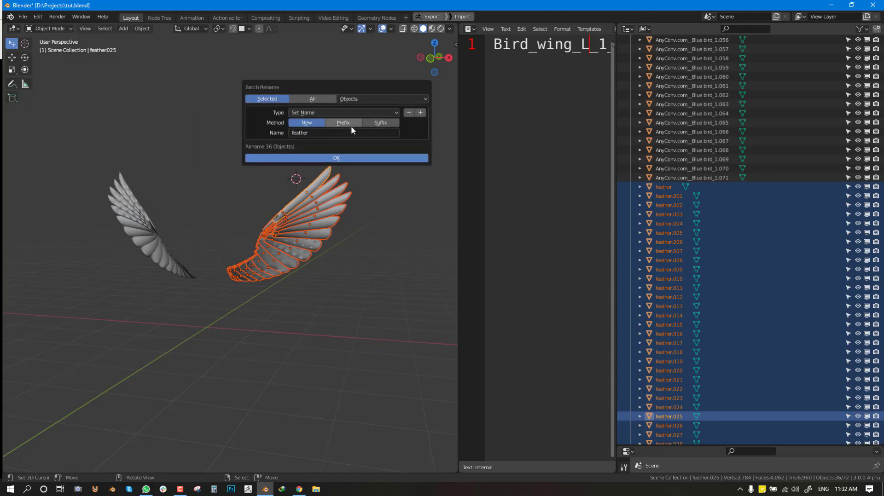
pyautogui.click(380, 123)
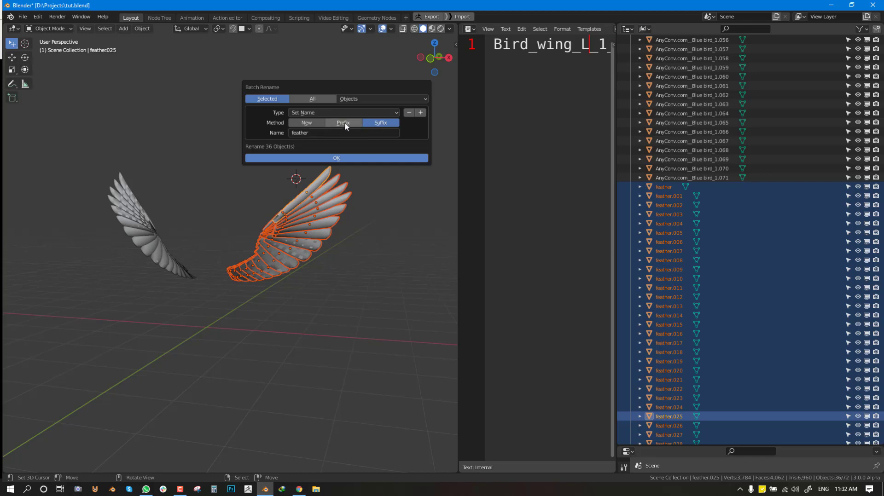
pyautogui.click(342, 123)
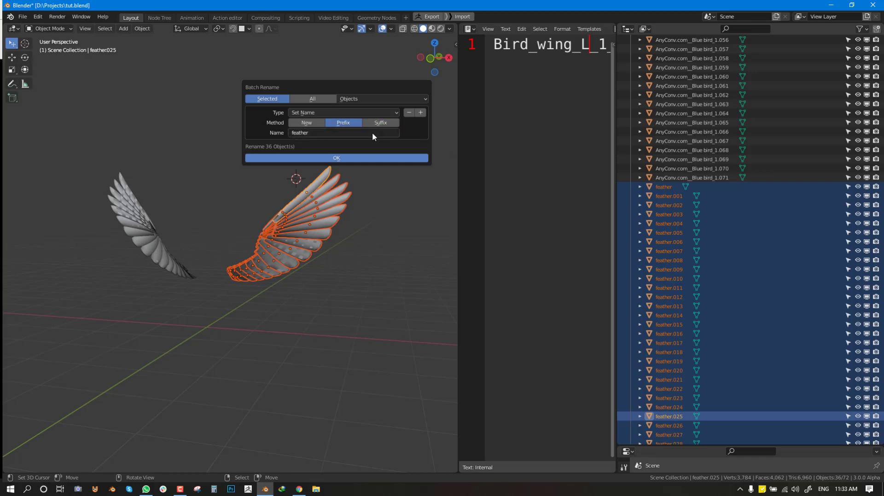
pyautogui.moveTo(662, 205)
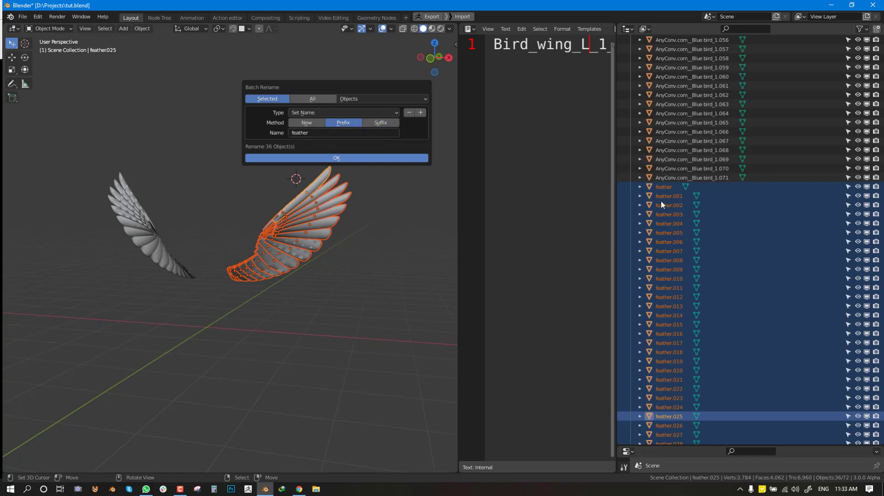
pyautogui.click(330, 133)
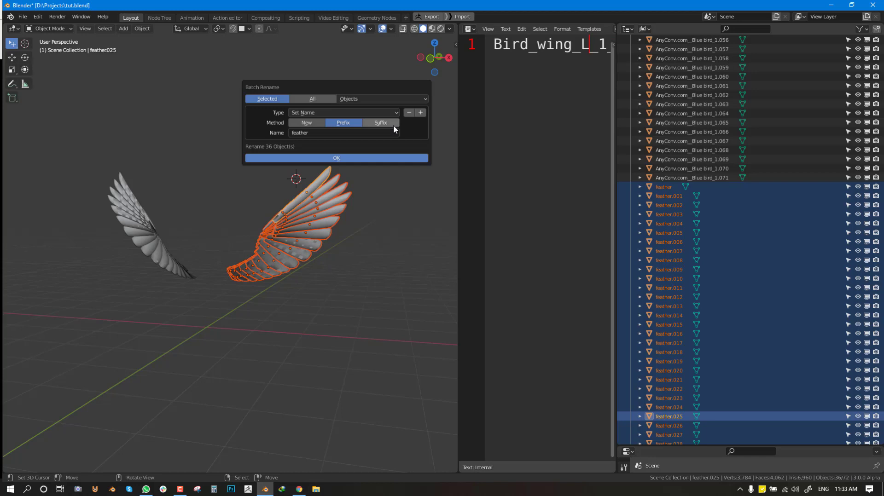
pyautogui.moveTo(417, 130)
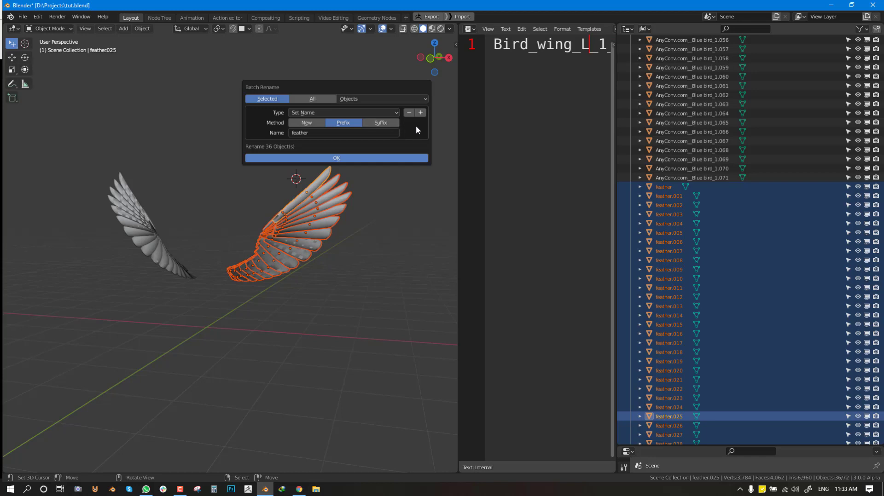
pyautogui.click(343, 133)
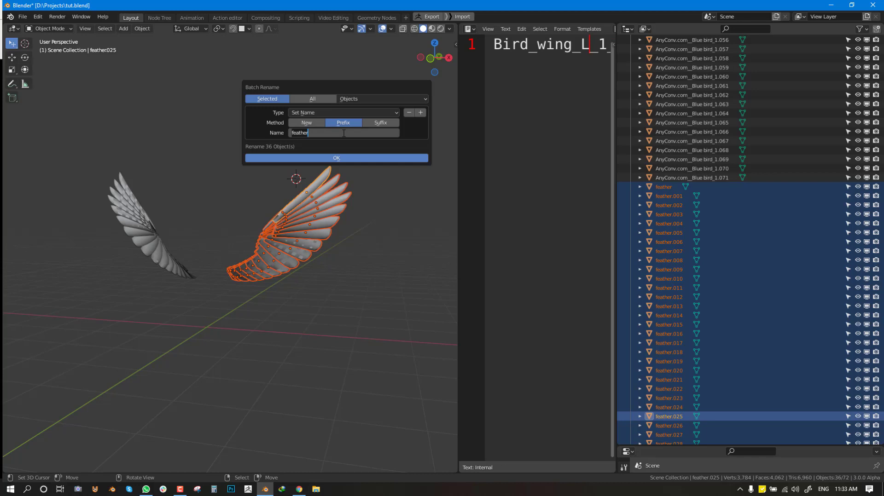
pyautogui.write('bir')
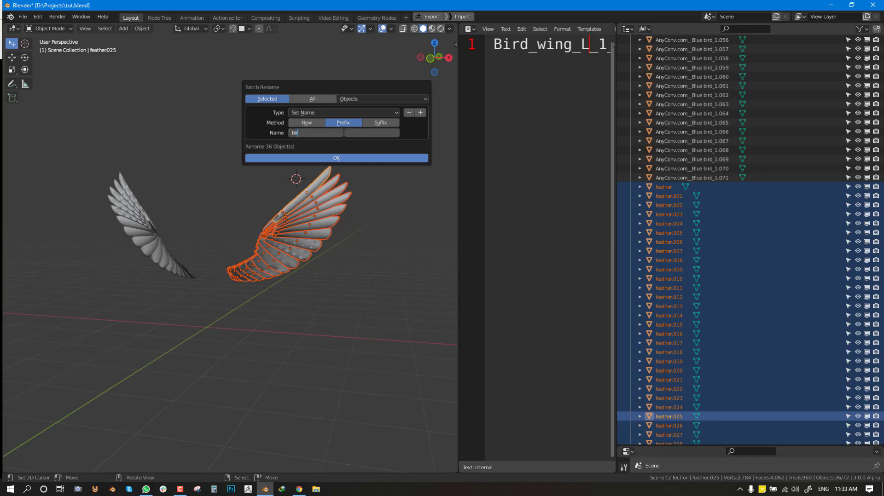
pyautogui.click(336, 158)
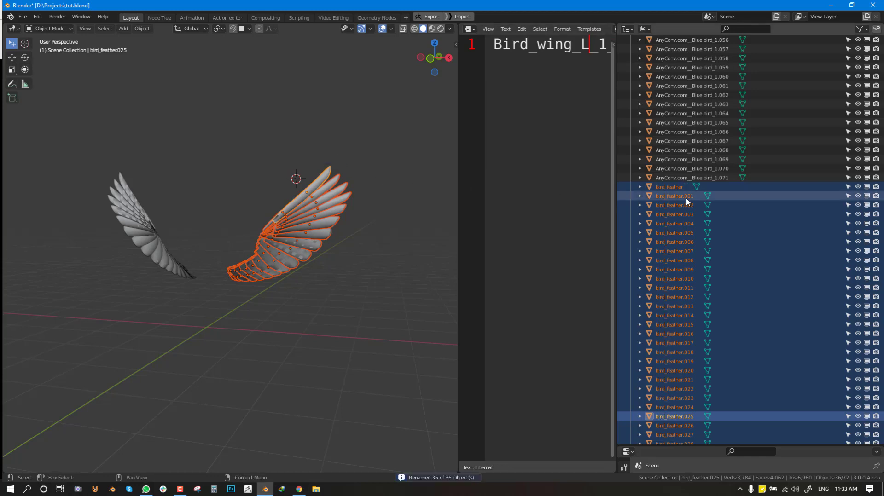
pyautogui.moveTo(682, 202)
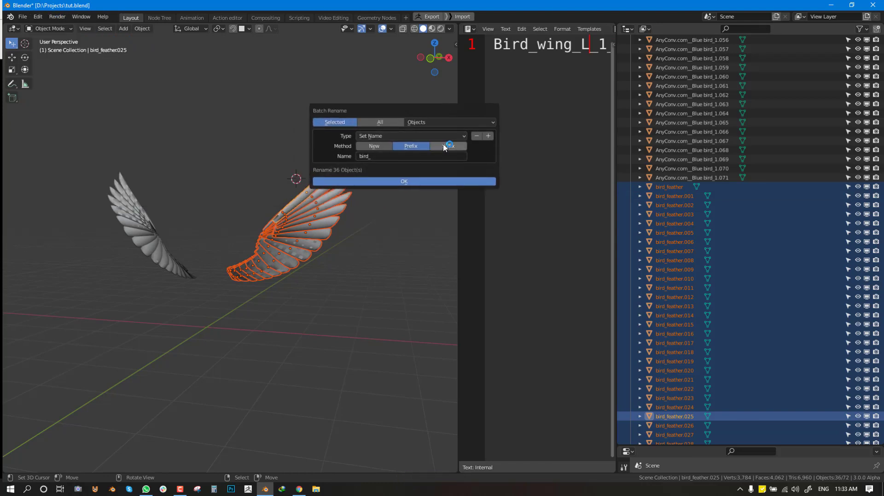
pyautogui.click(411, 136)
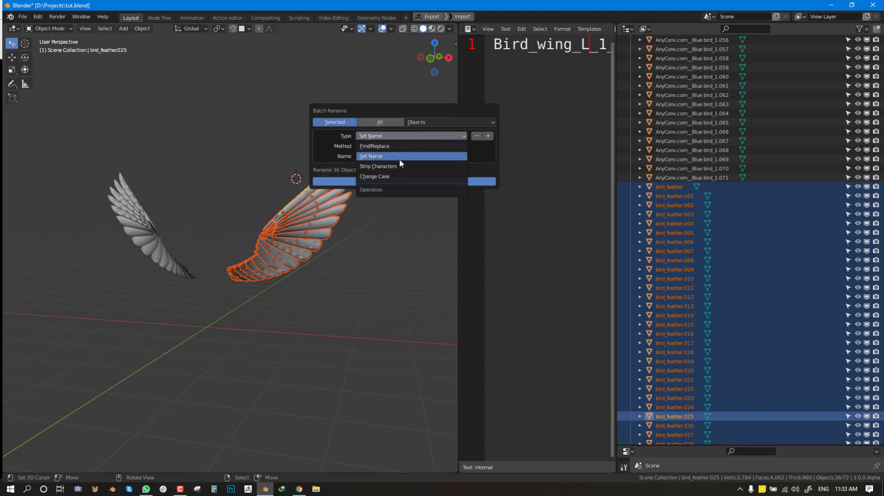
pyautogui.click(378, 166)
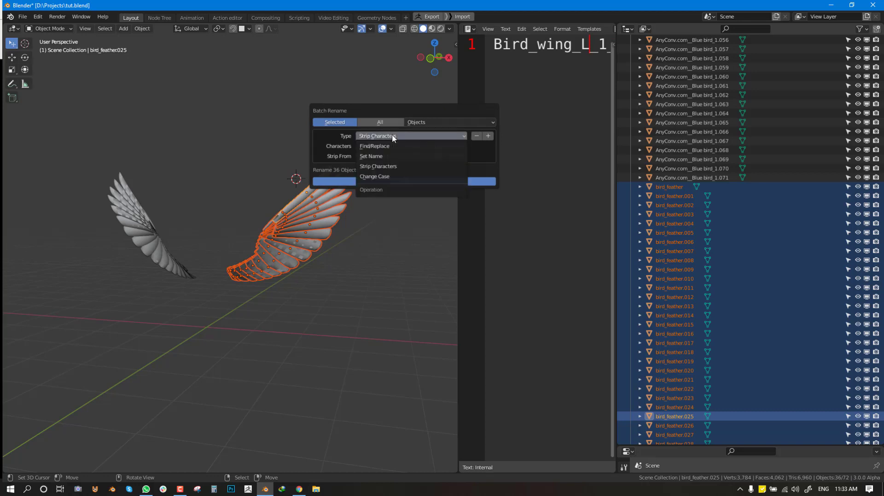
pyautogui.click(374, 176)
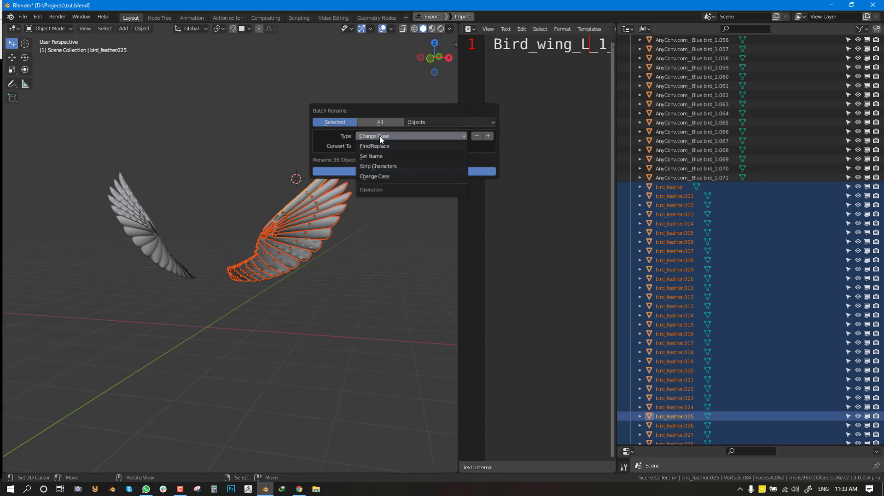
pyautogui.moveTo(378, 166)
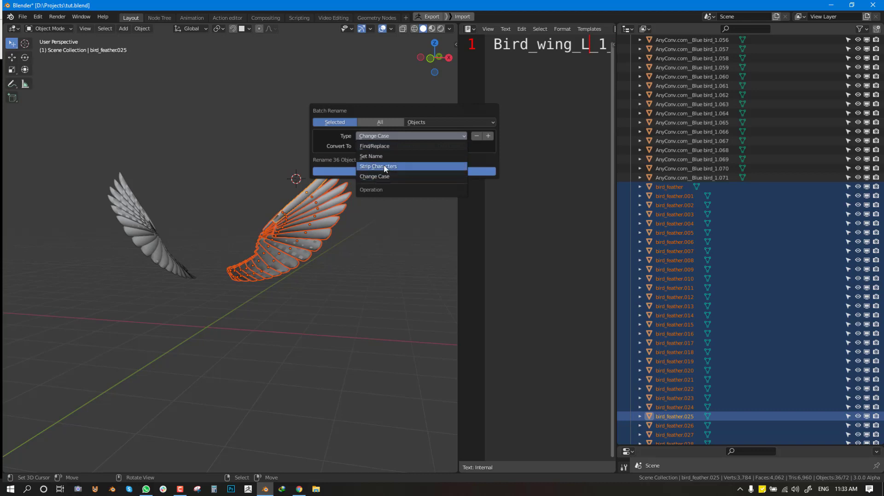
pyautogui.click(377, 166)
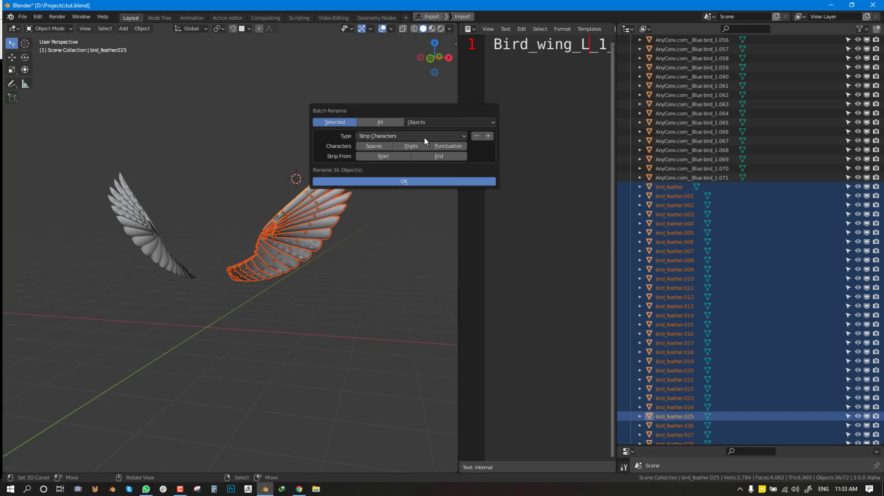
pyautogui.click(410, 135)
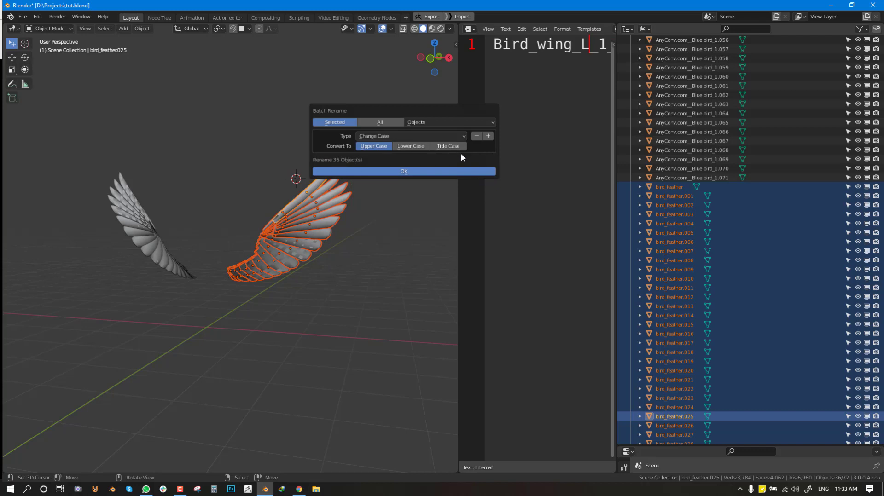
pyautogui.moveTo(440, 161)
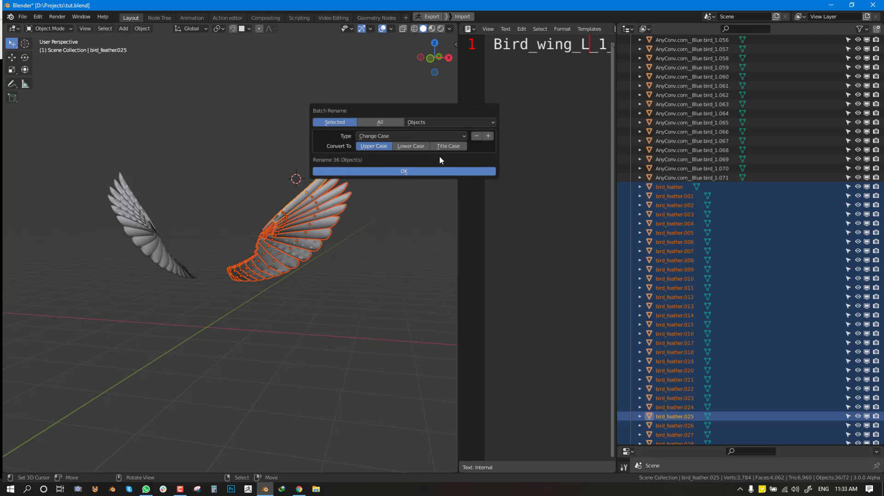
pyautogui.moveTo(554, 169)
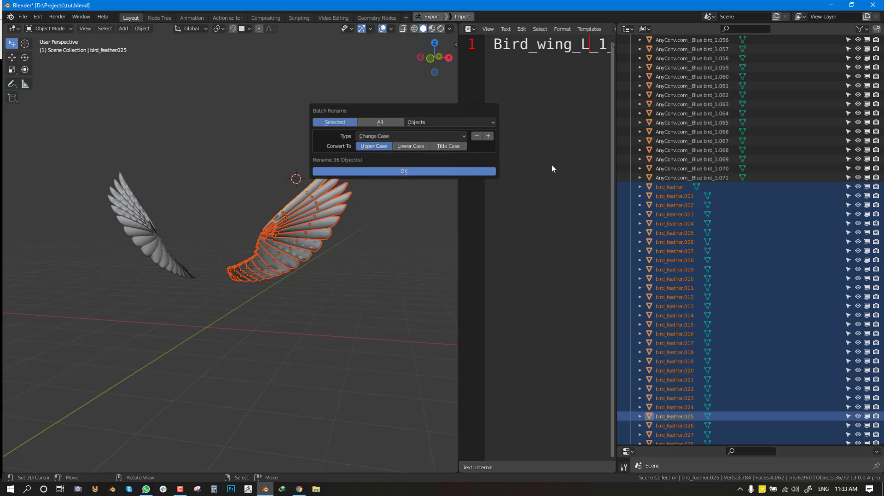
pyautogui.click(404, 171)
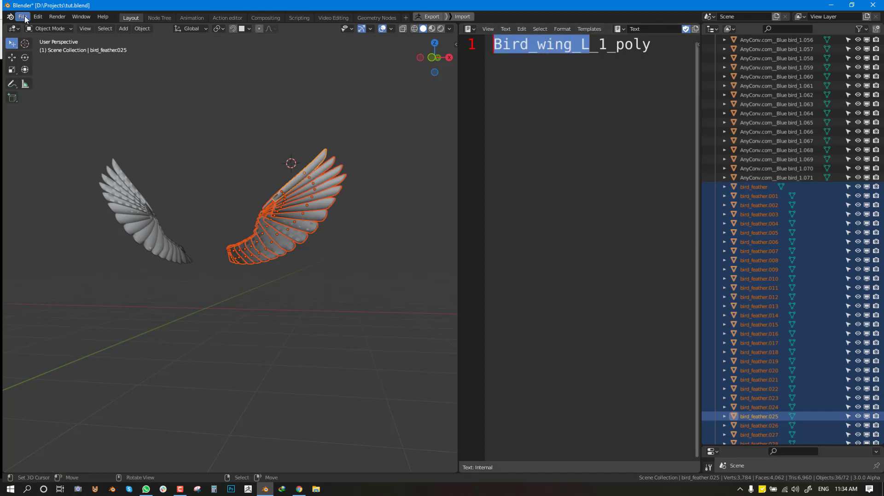
# Step: Batch rename the 36 feathers using Set Name, Method New, with the name Bird_wing_L
pyautogui.click(37, 16)
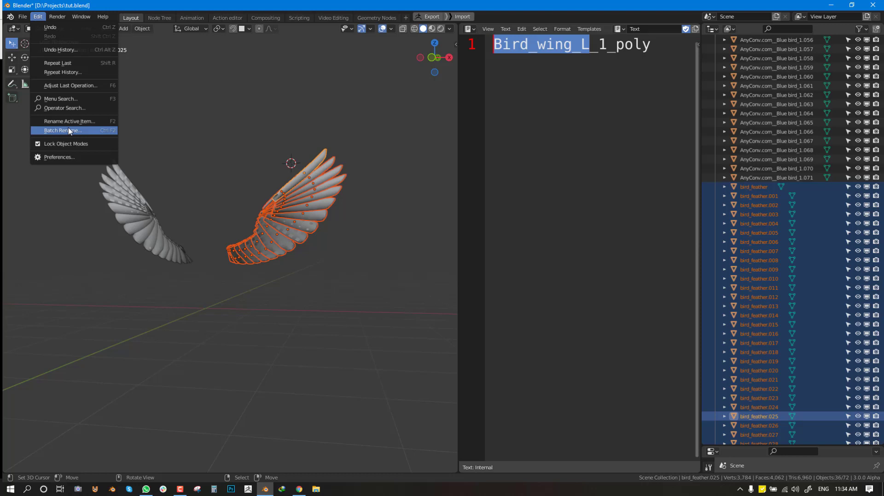
pyautogui.click(62, 131)
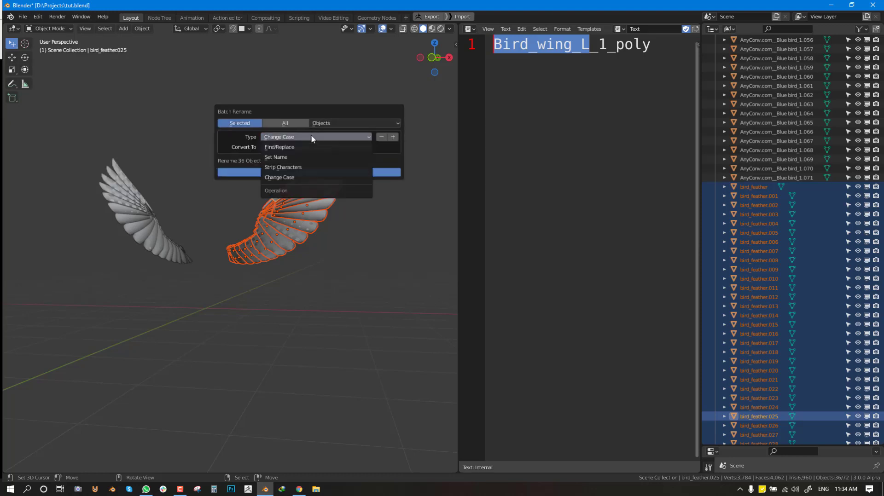
pyautogui.click(277, 157)
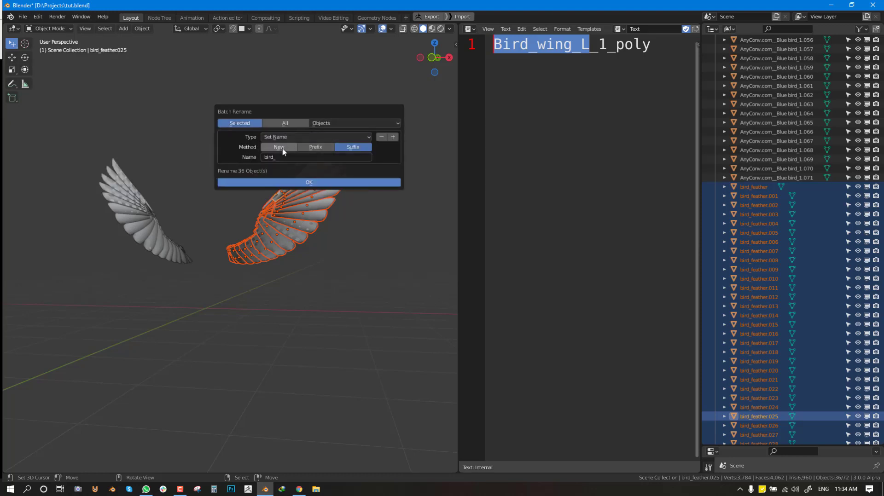
pyautogui.click(278, 146)
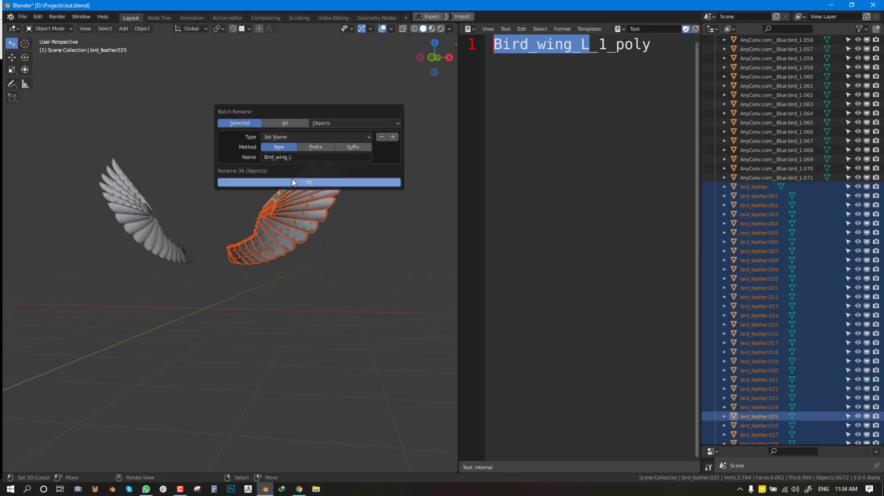
pyautogui.click(308, 182)
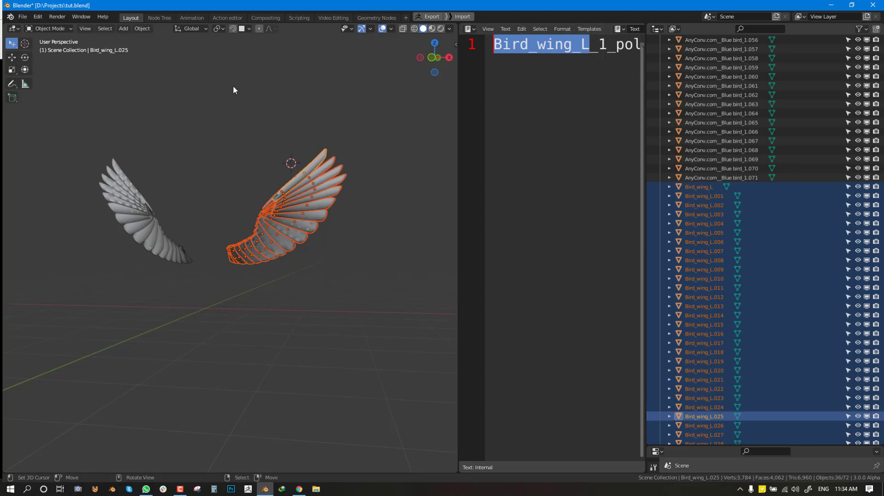
pyautogui.moveTo(170, 72)
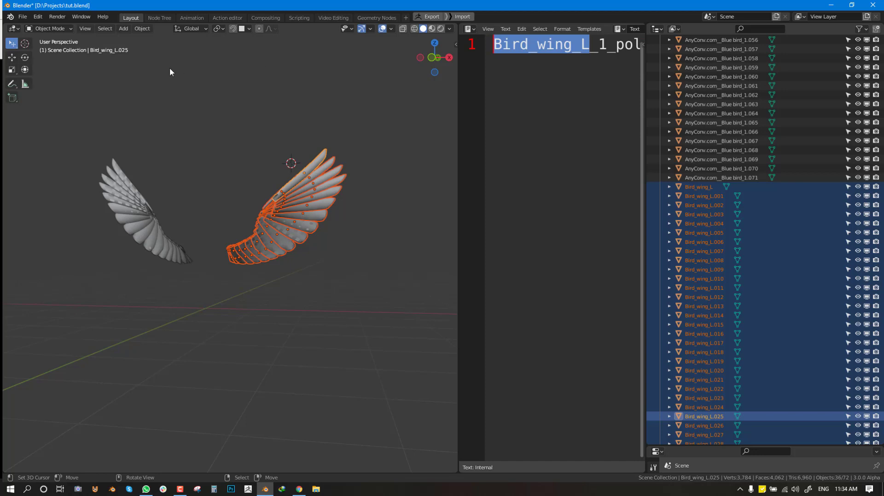
pyautogui.moveTo(244, 88)
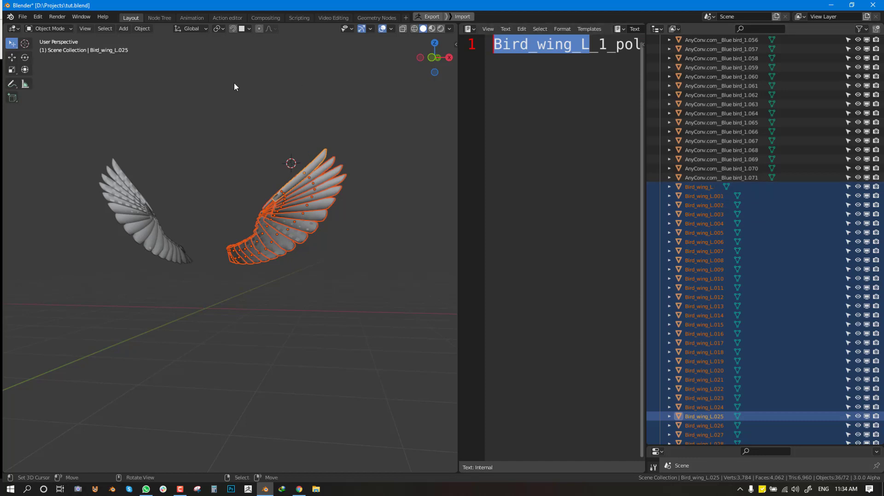
pyautogui.moveTo(37, 16)
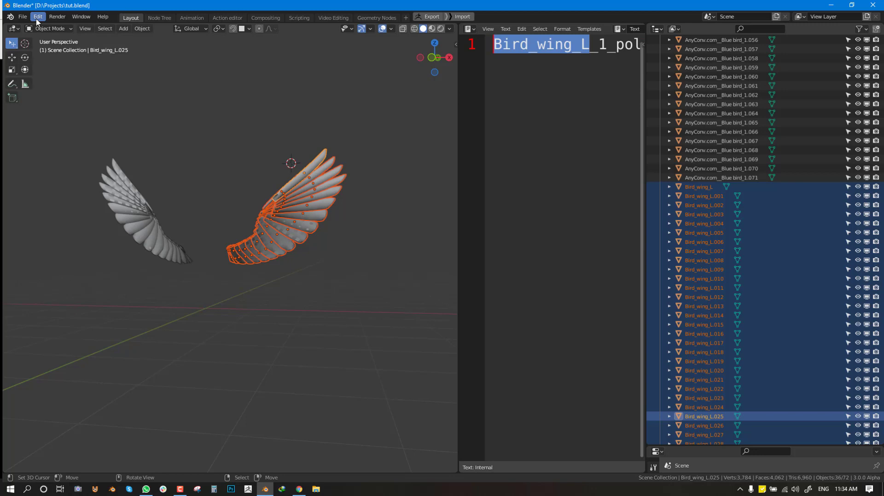
# Step: Use Find/Replace to strip '.00' from the feather names, leaving Replace empty
pyautogui.click(37, 16)
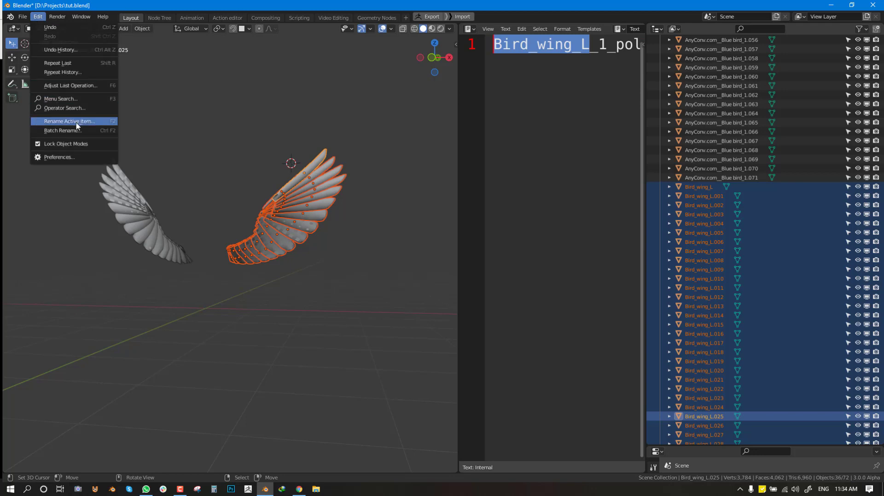
pyautogui.click(63, 131)
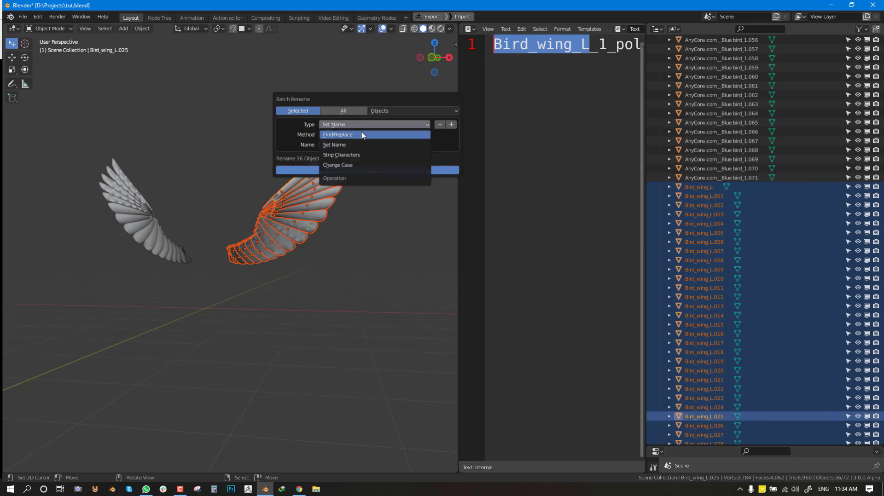
pyautogui.click(337, 135)
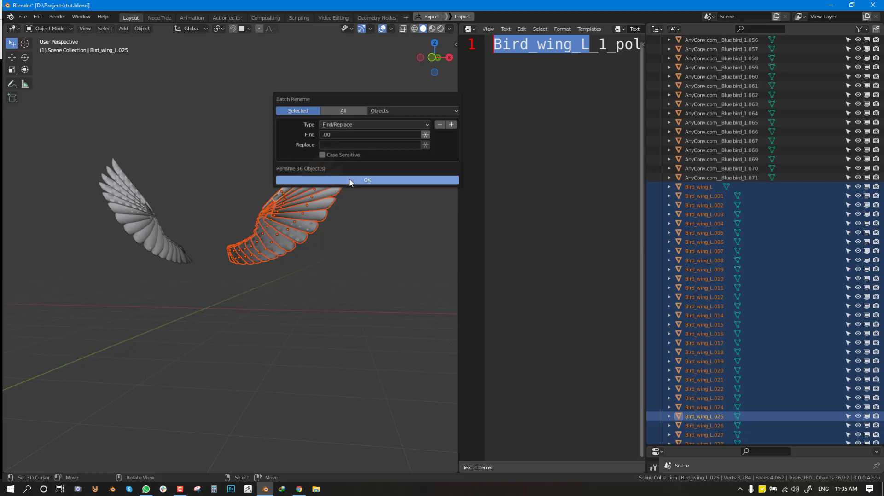
pyautogui.click(366, 180)
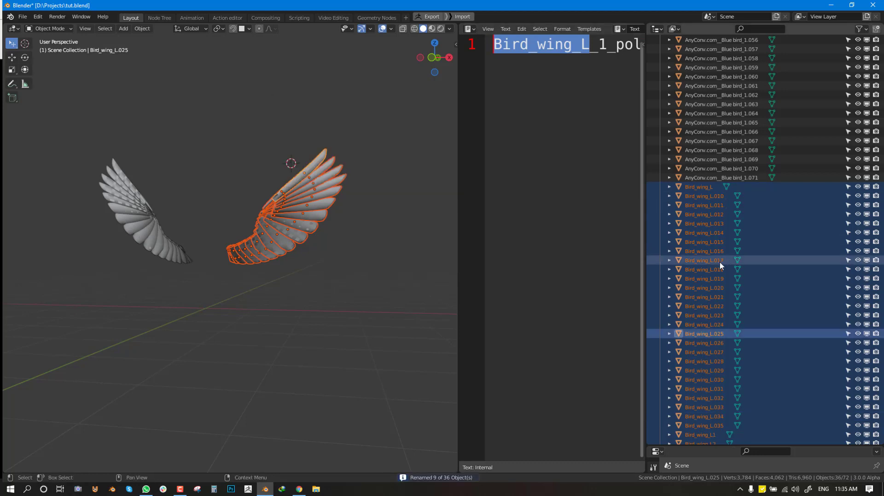
pyautogui.scroll(-3)
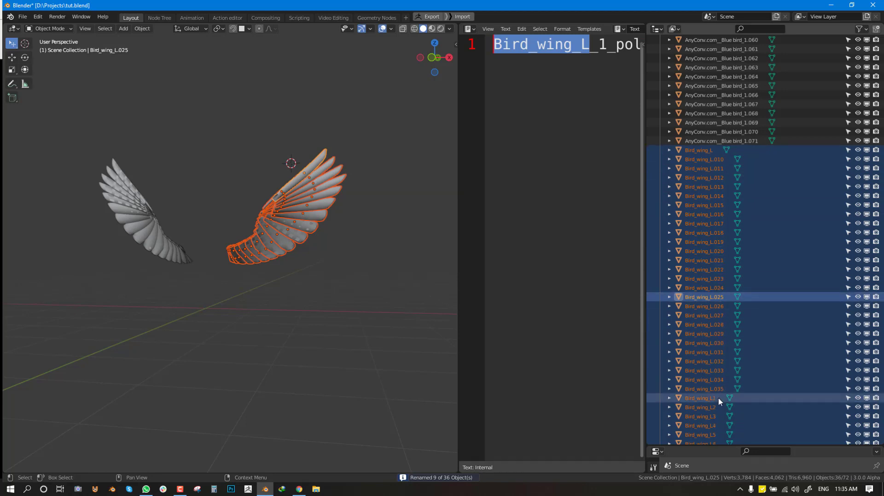
pyautogui.scroll(-3)
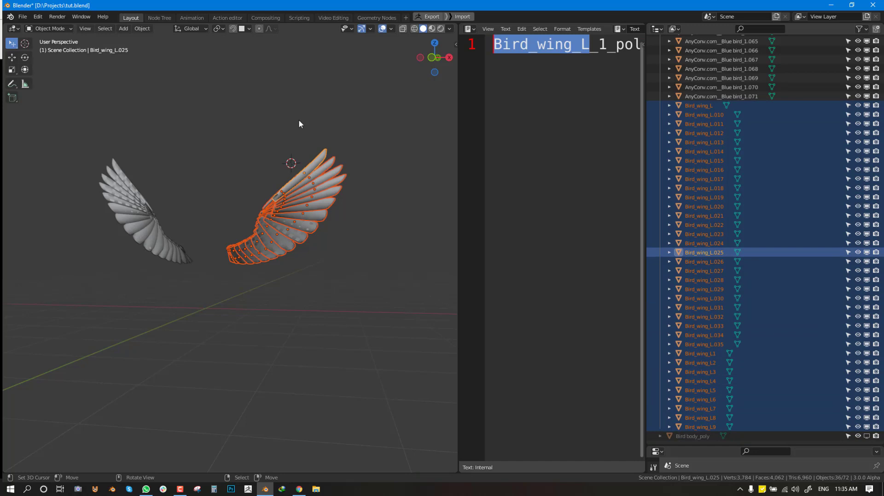
pyautogui.moveTo(156, 74)
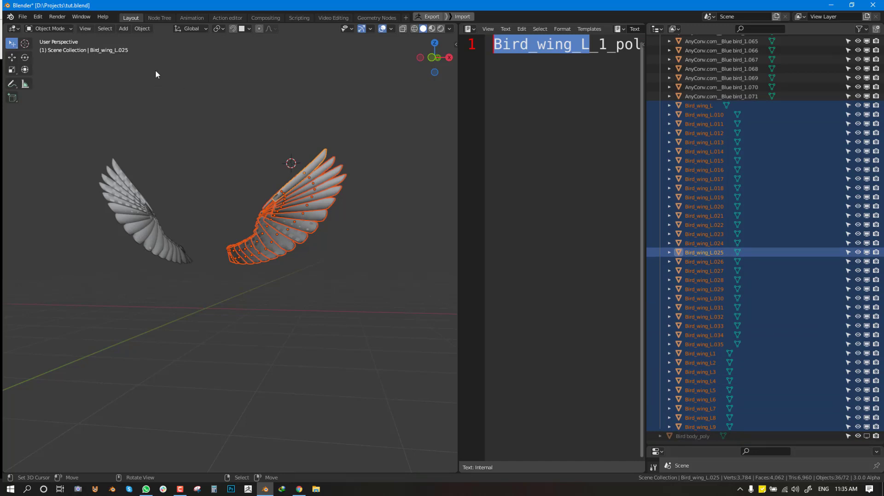
pyautogui.moveTo(88, 263)
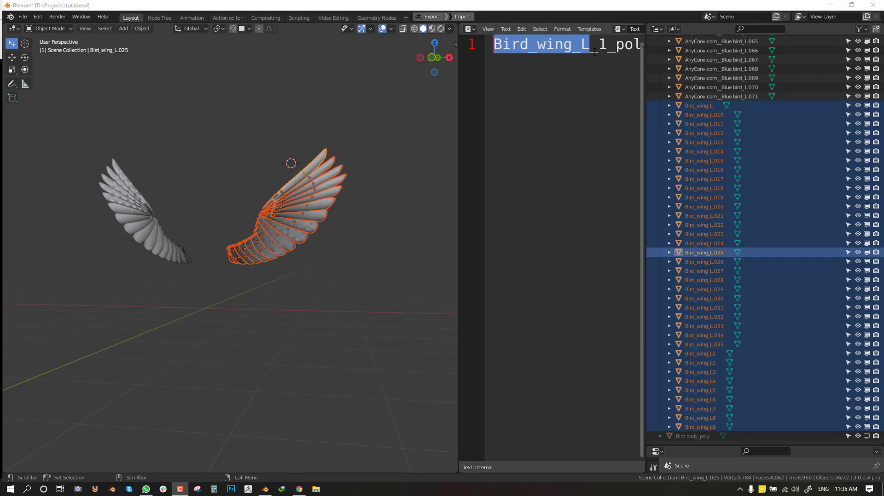
# Step: Copy Bird_wing_L_ from the Text Editor and apply it with Set Name, Method New
pyautogui.click(600, 44)
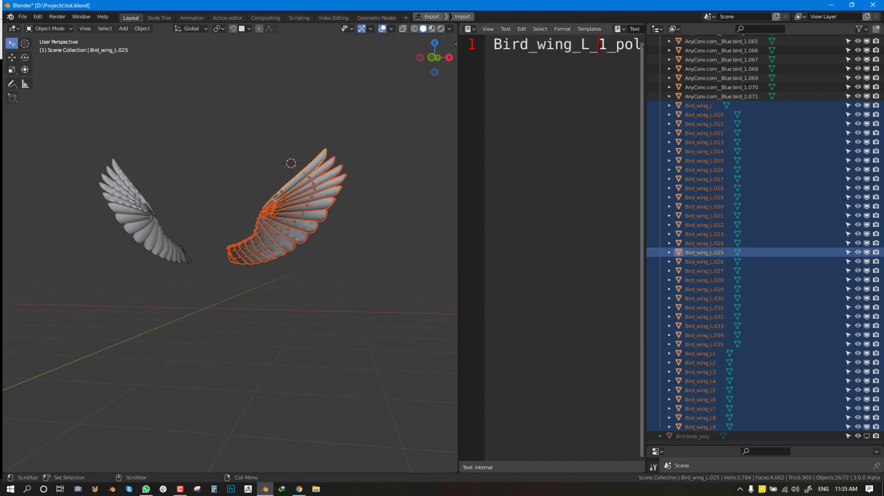
pyautogui.doubleClick(545, 45)
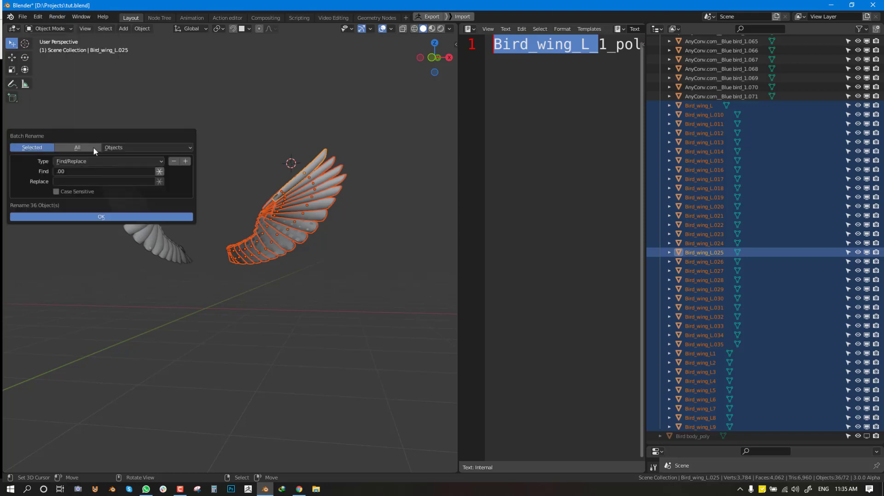
pyautogui.click(107, 161)
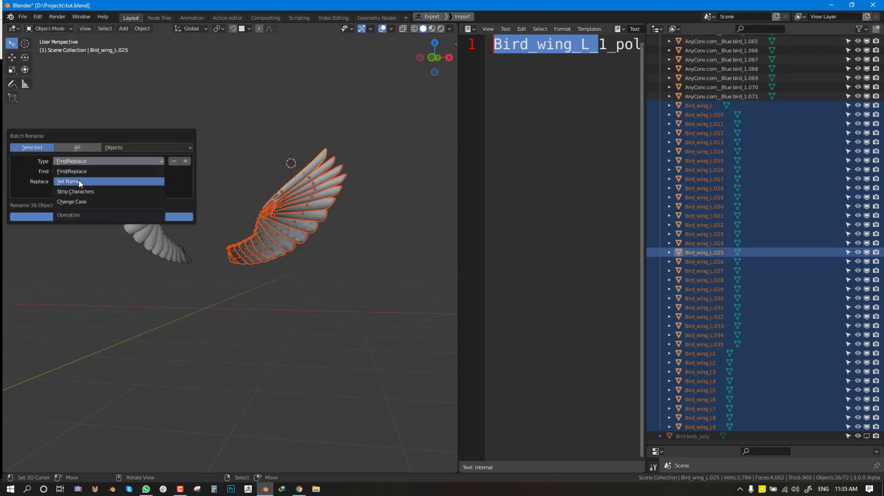
pyautogui.click(69, 181)
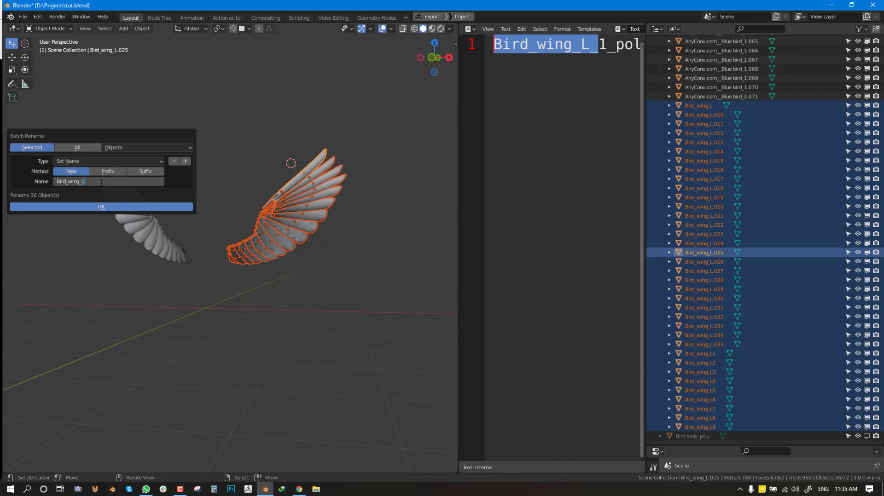
pyautogui.click(101, 206)
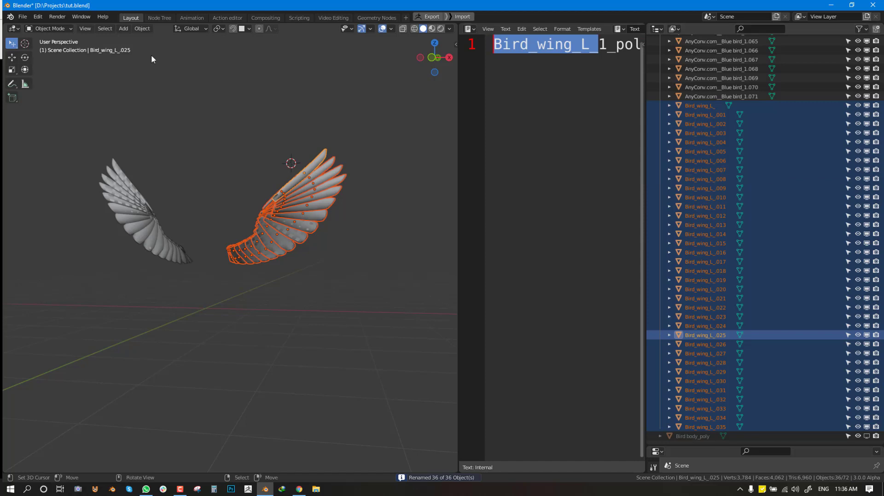
pyautogui.click(37, 16)
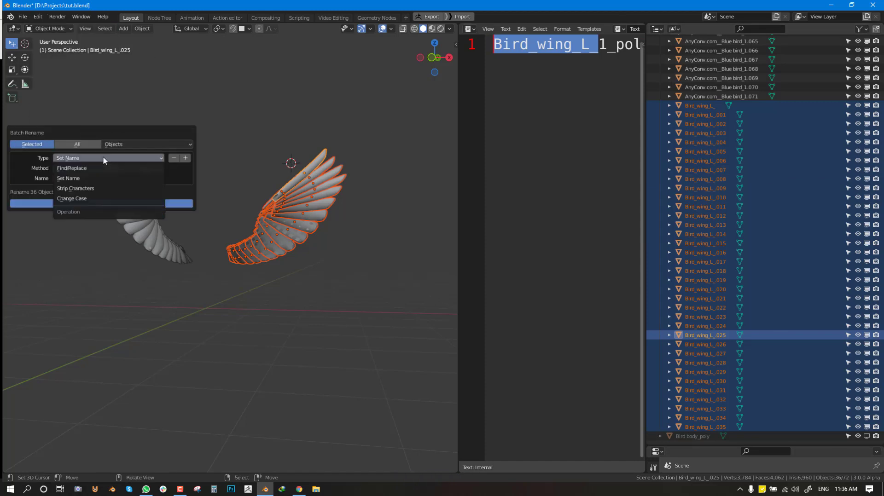
# Step: Strip the zeros from left-wing feather numbers with two Find/Replace batch-rename passes
pyautogui.click(71, 168)
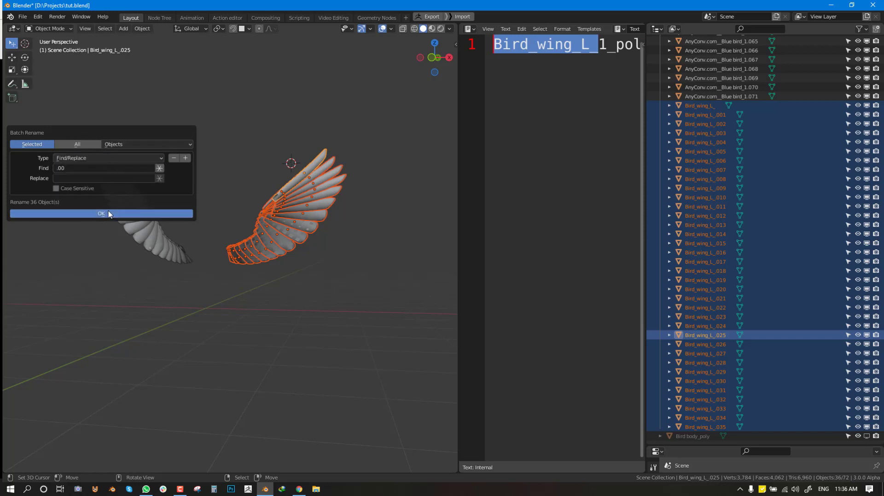
pyautogui.click(101, 213)
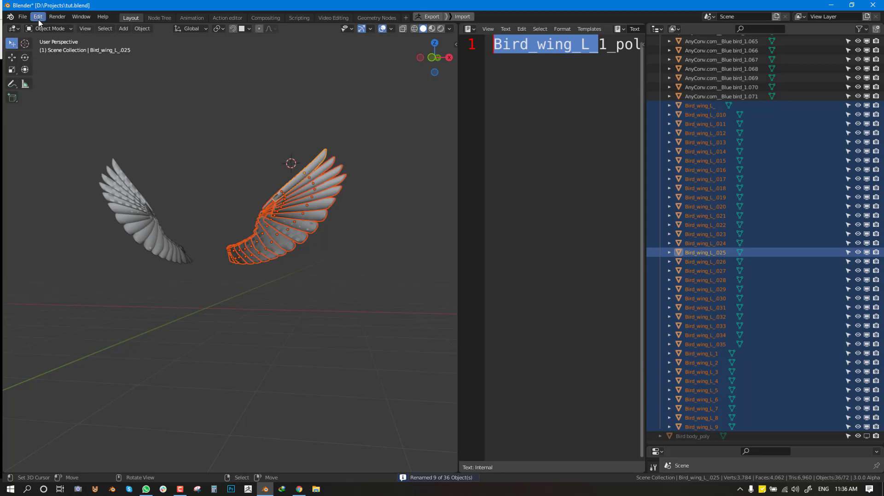
pyautogui.click(37, 17)
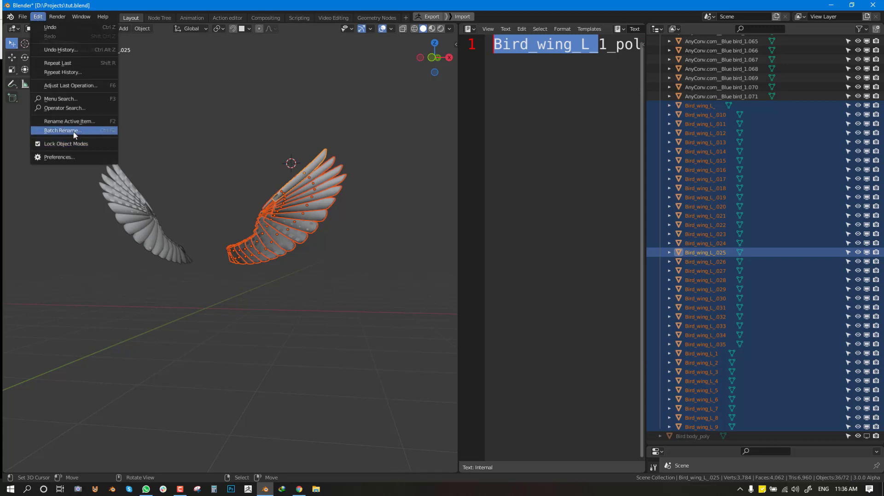
pyautogui.click(61, 131)
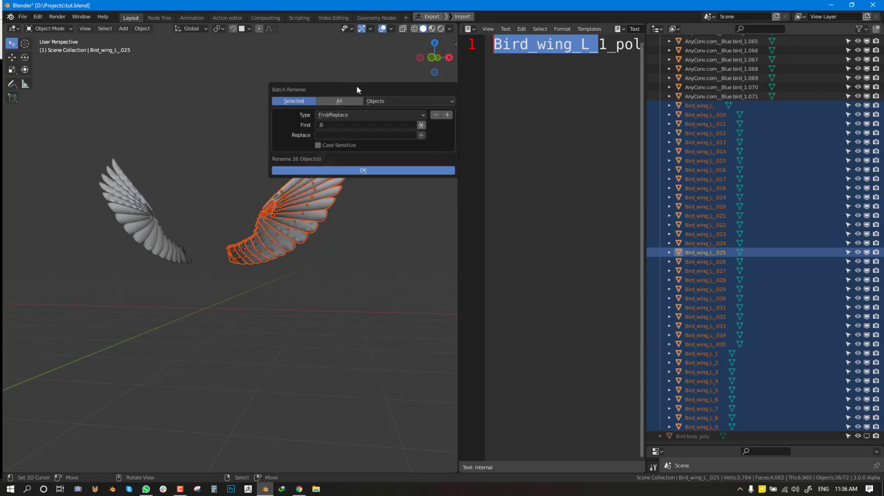
pyautogui.click(362, 171)
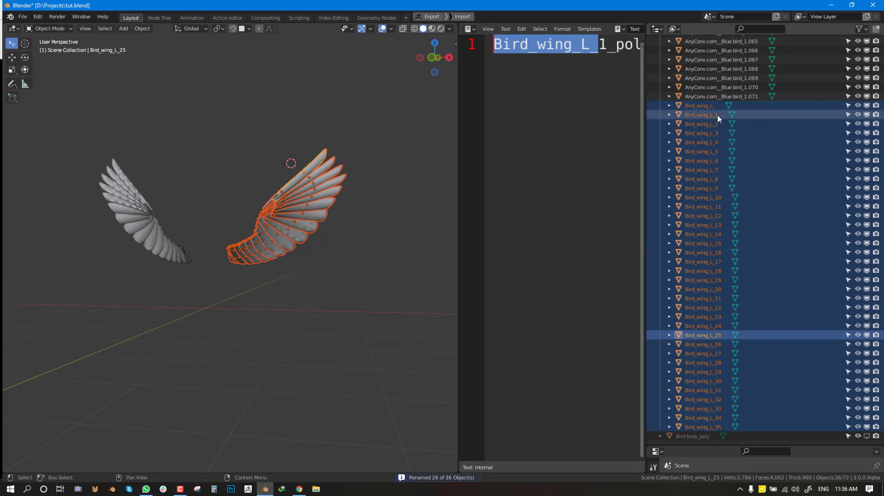
pyautogui.moveTo(706, 119)
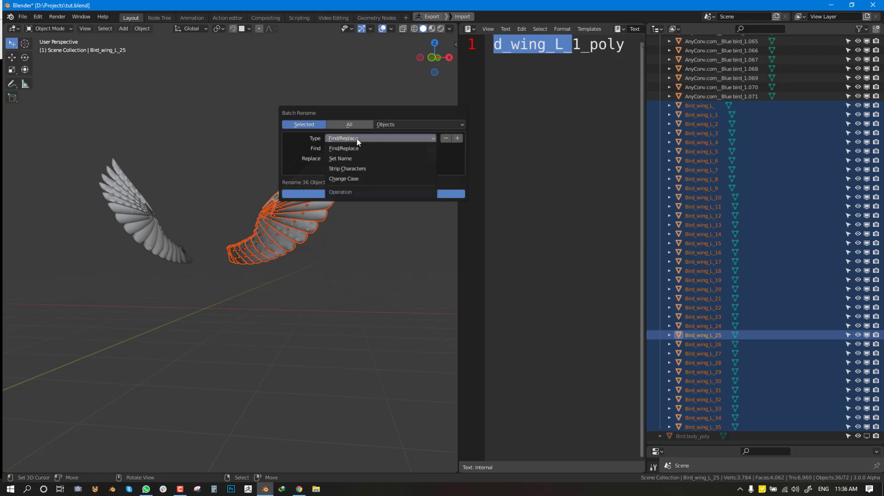
# Step: Append the suffix _poly to every selected left-wing feather name with Batch Rename
pyautogui.click(340, 158)
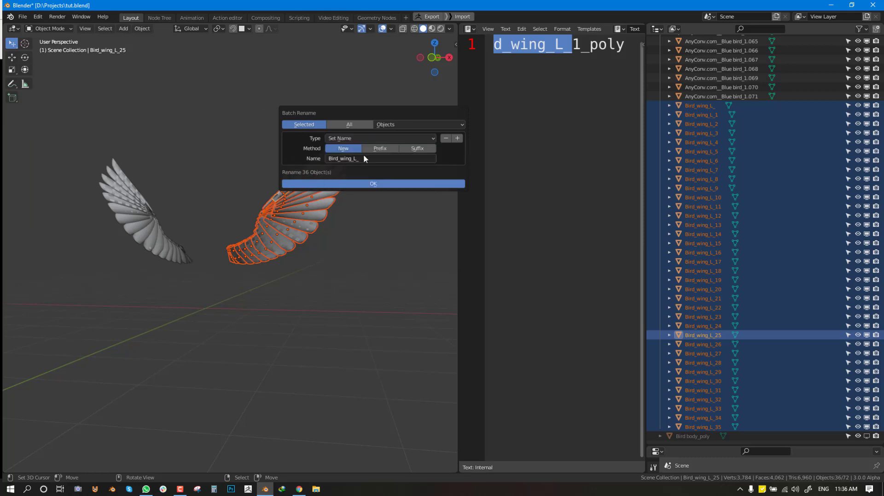
pyautogui.click(417, 149)
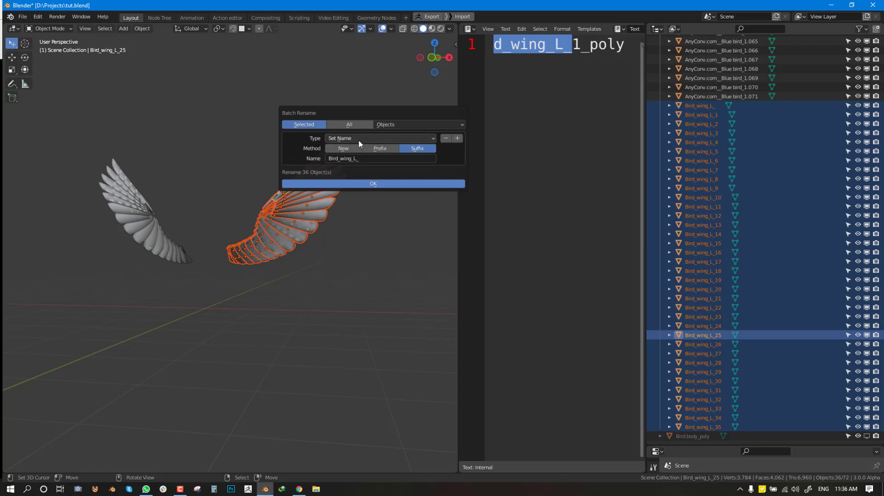
pyautogui.click(386, 158)
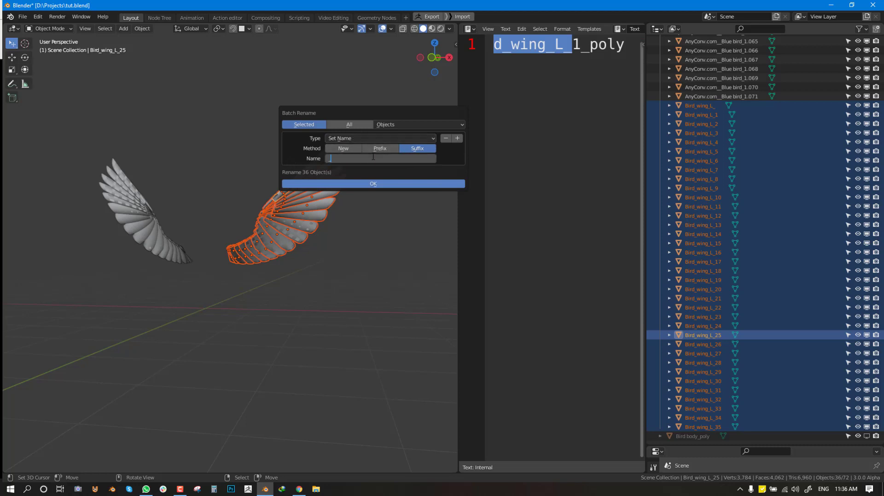
pyautogui.write('_poly')
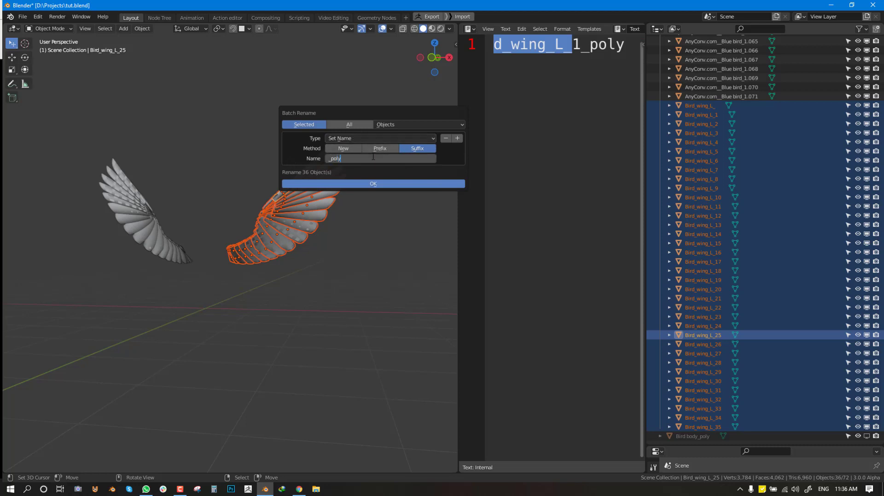
pyautogui.click(372, 183)
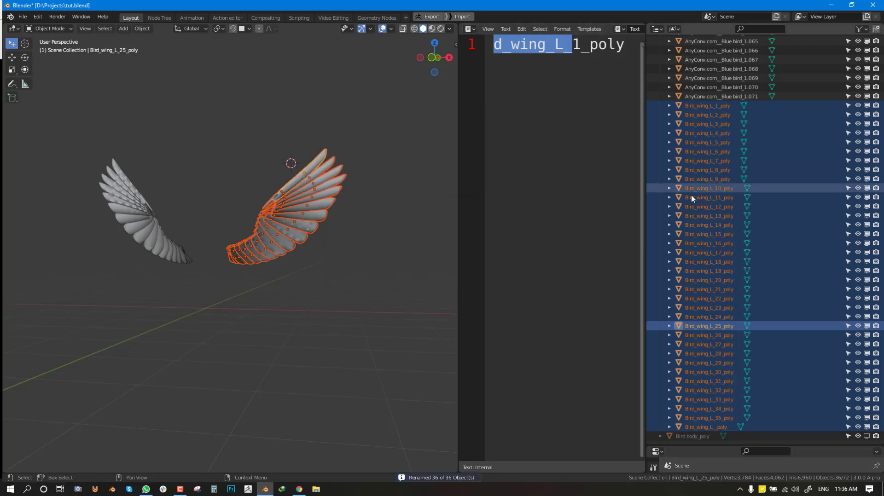
pyautogui.scroll(-3)
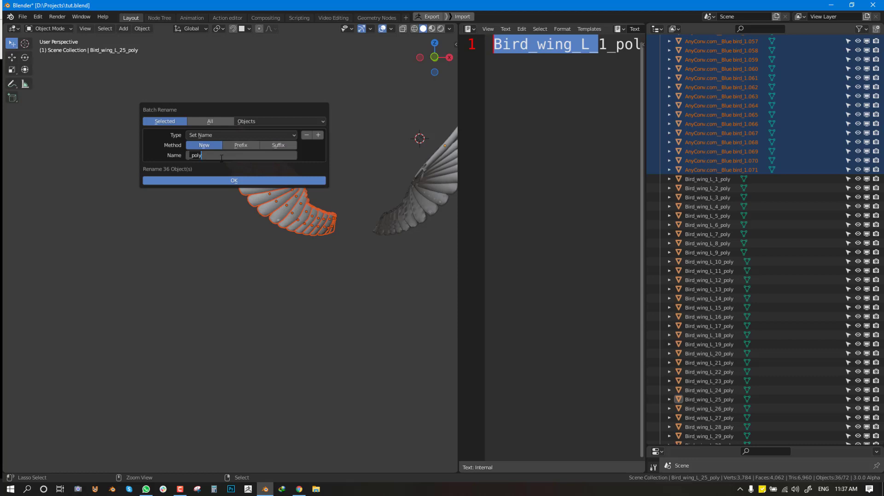
# Step: Apply a Find/Replace batch rename to the selected right-wing feathers
pyautogui.click(234, 180)
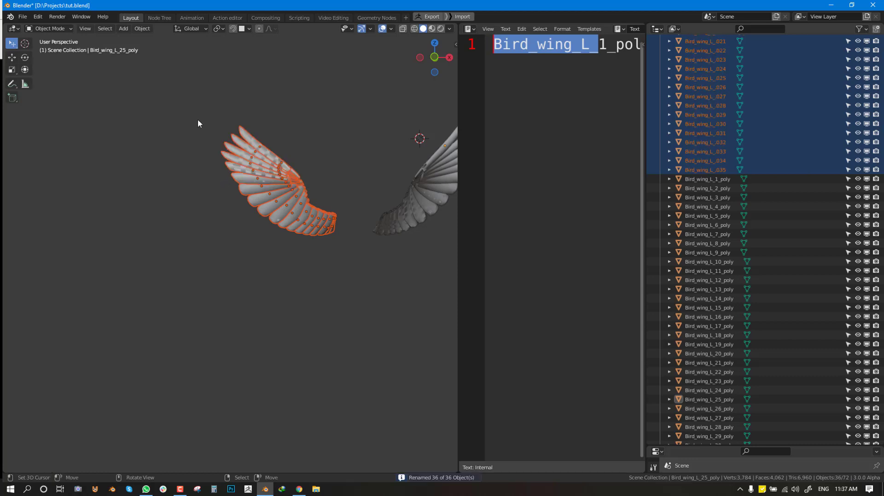
pyautogui.click(37, 16)
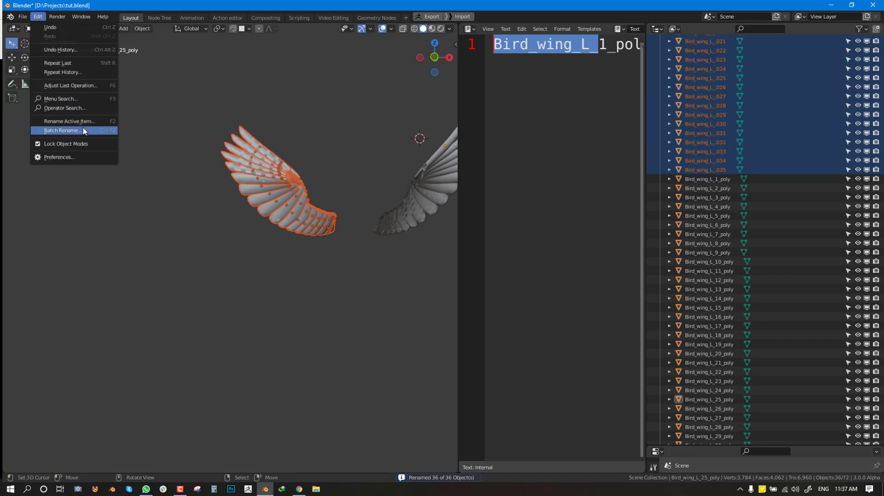
pyautogui.moveTo(62, 130)
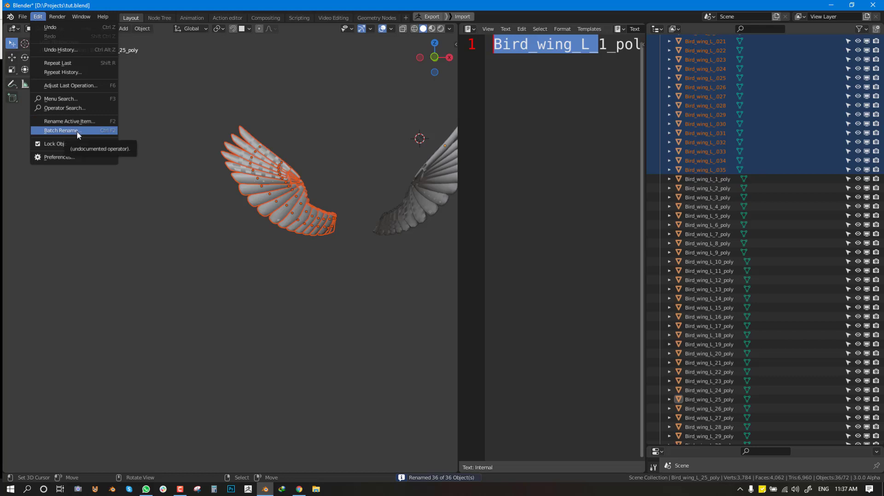
pyautogui.click(60, 130)
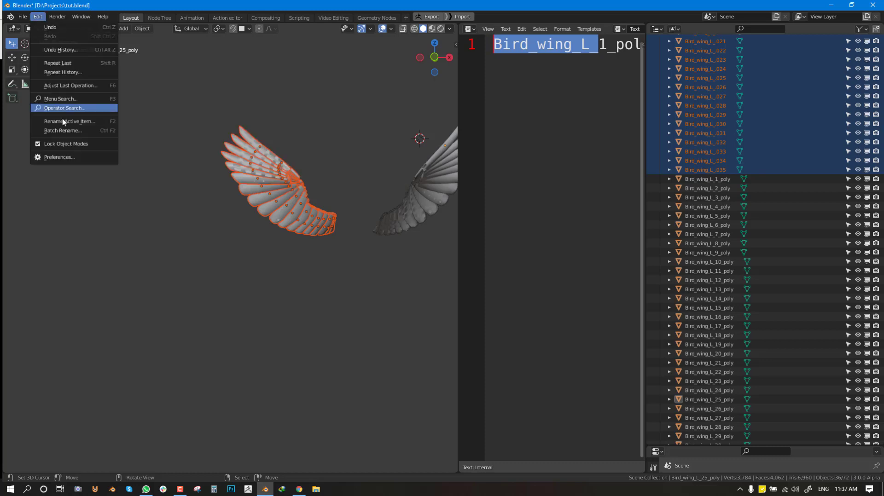
pyautogui.click(297, 52)
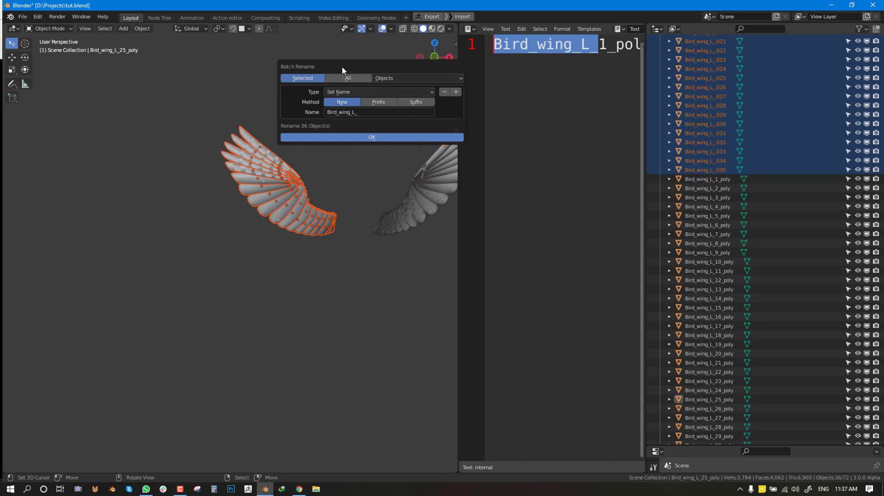
pyautogui.moveTo(363, 87)
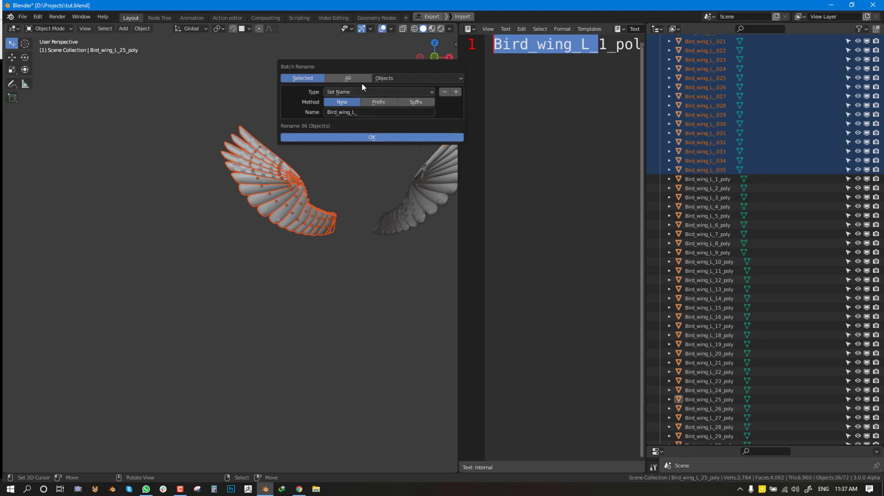
pyautogui.click(378, 92)
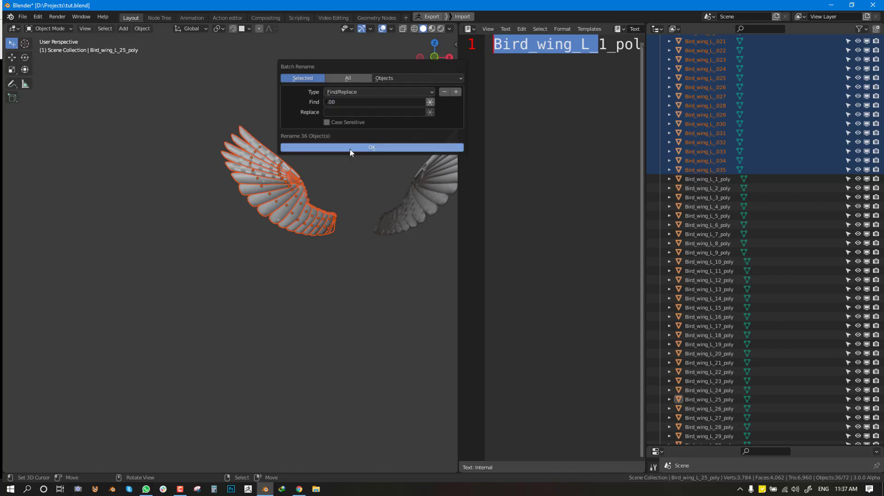
pyautogui.click(371, 147)
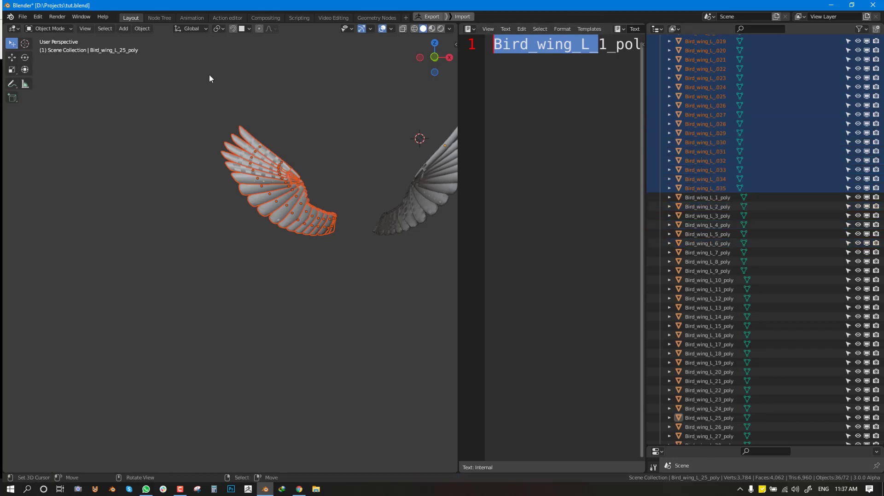
# Step: Rename the right-wing feathers with Batch Rename Set Name to Bird_wing_R_
pyautogui.click(38, 17)
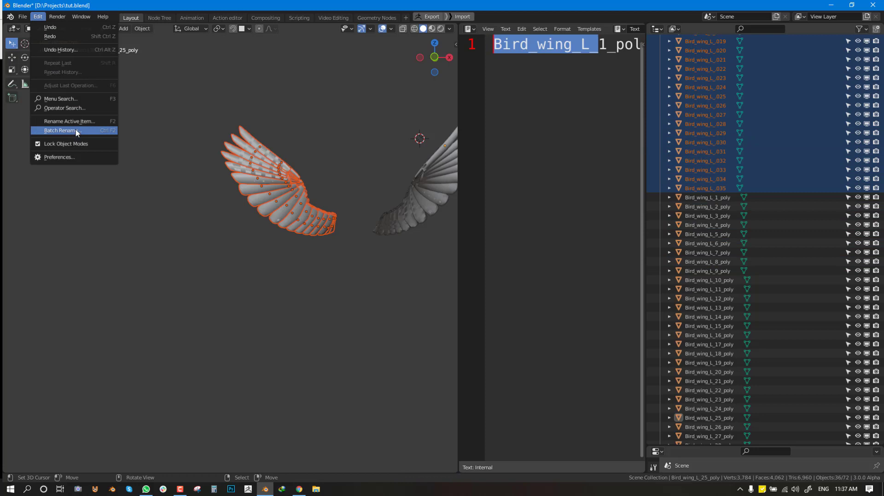
pyautogui.click(60, 130)
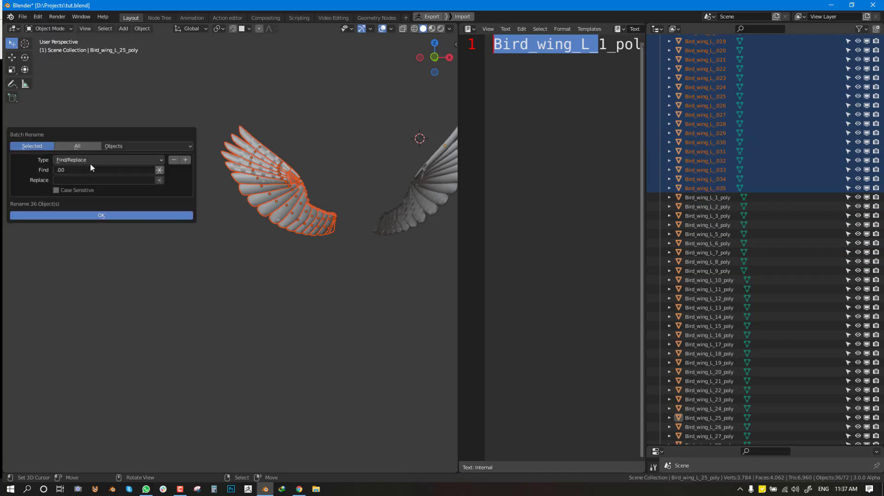
pyautogui.click(107, 159)
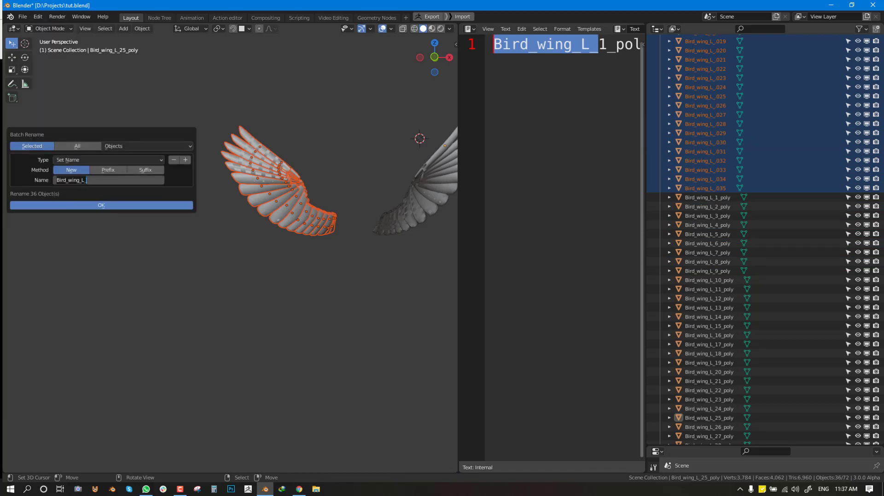
pyautogui.press('backspace')
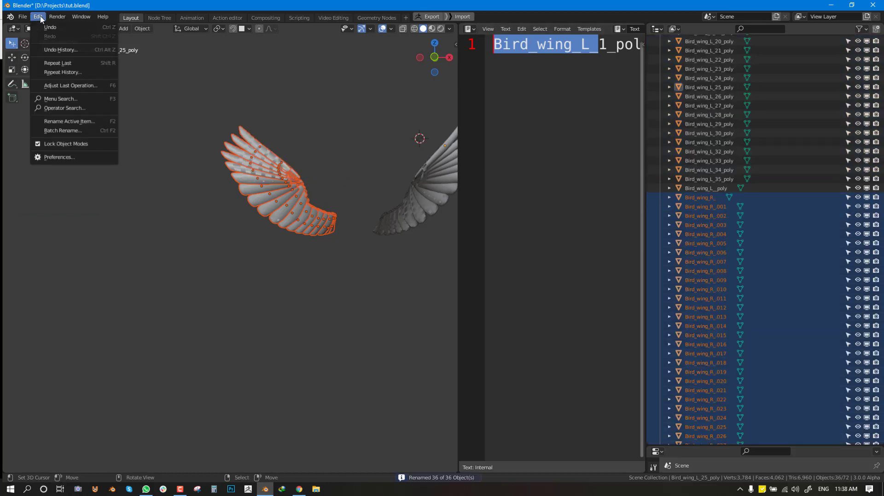
# Step: Remove the leading zeros from right-wing feather numbers using Find/Replace
pyautogui.click(63, 131)
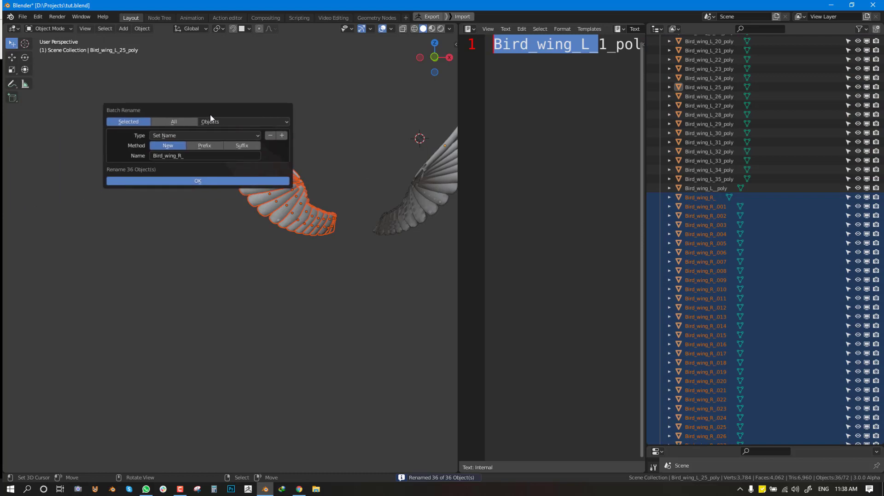
pyautogui.click(204, 136)
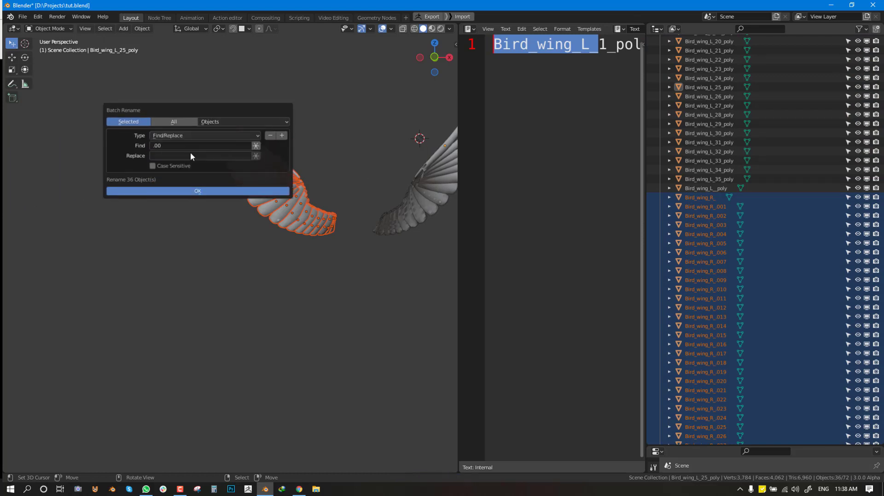
pyautogui.click(197, 191)
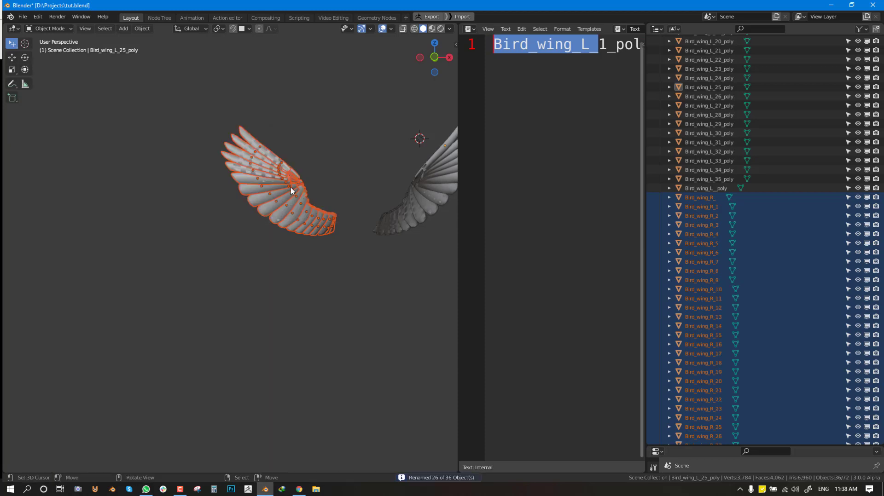
# Step: Add the _poly suffix to all right-wing feather names
pyautogui.click(313, 204)
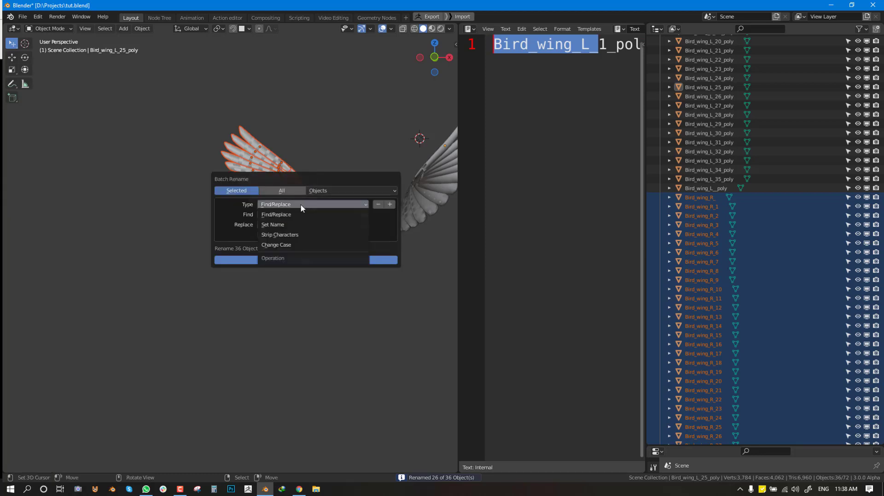
pyautogui.click(272, 225)
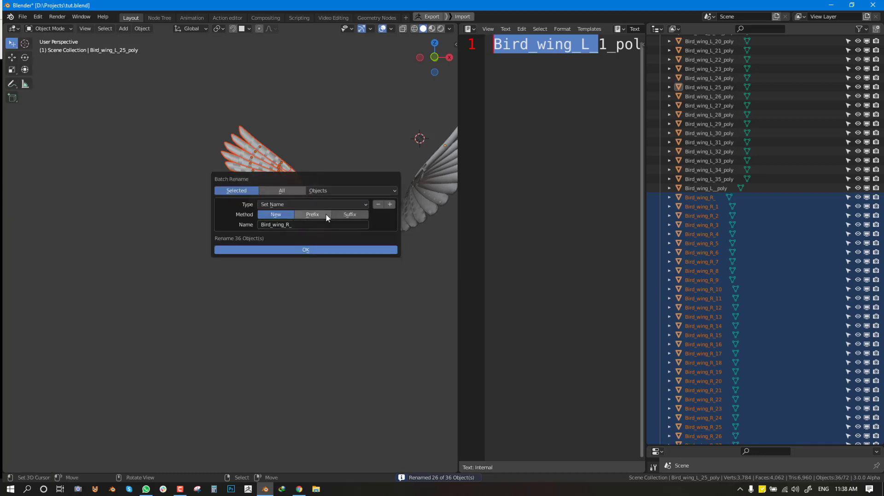
pyautogui.click(349, 214)
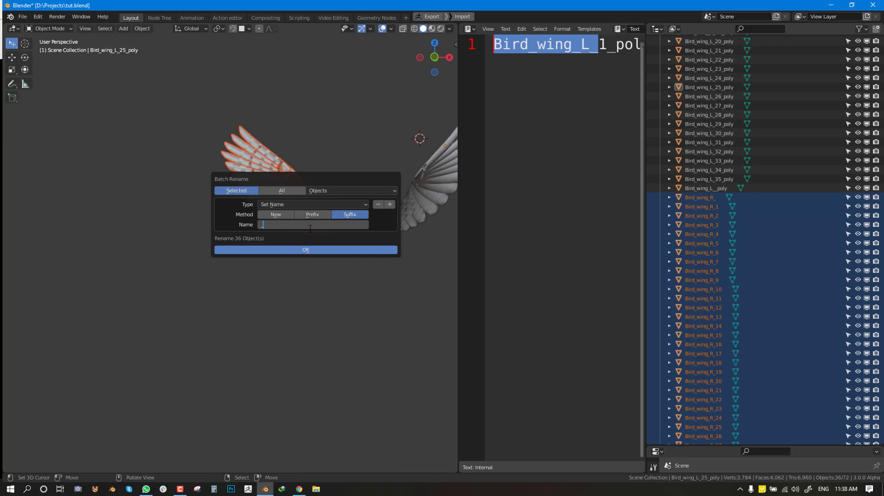
pyautogui.write('_poly')
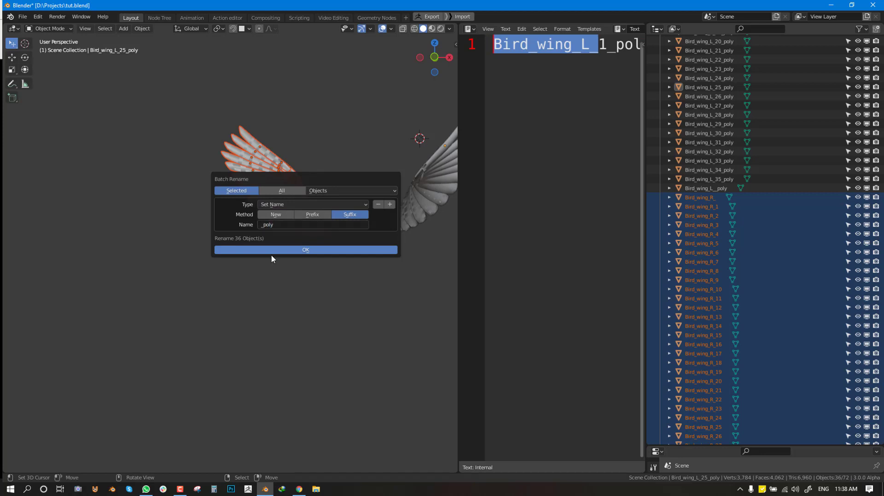
pyautogui.click(305, 251)
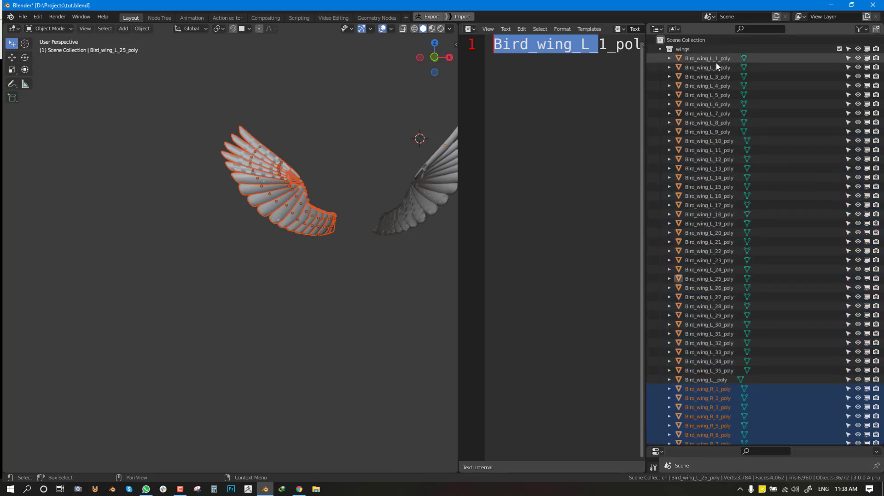
pyautogui.click(707, 105)
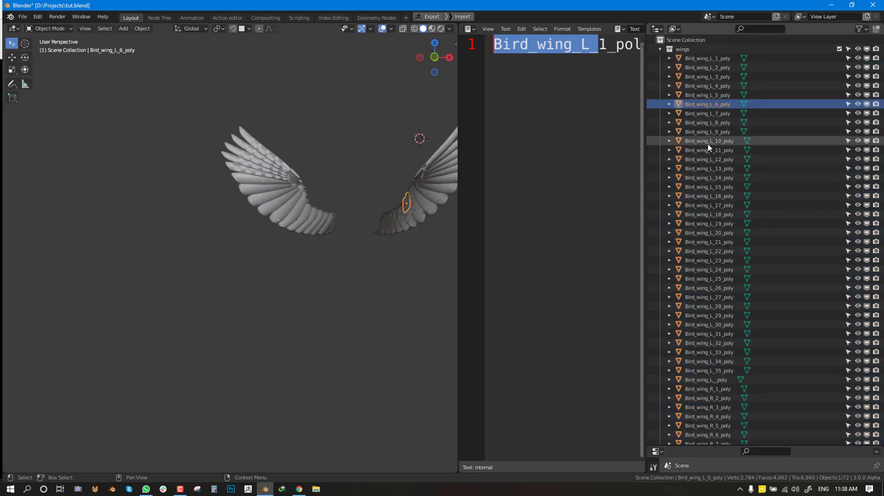
pyautogui.click(104, 28)
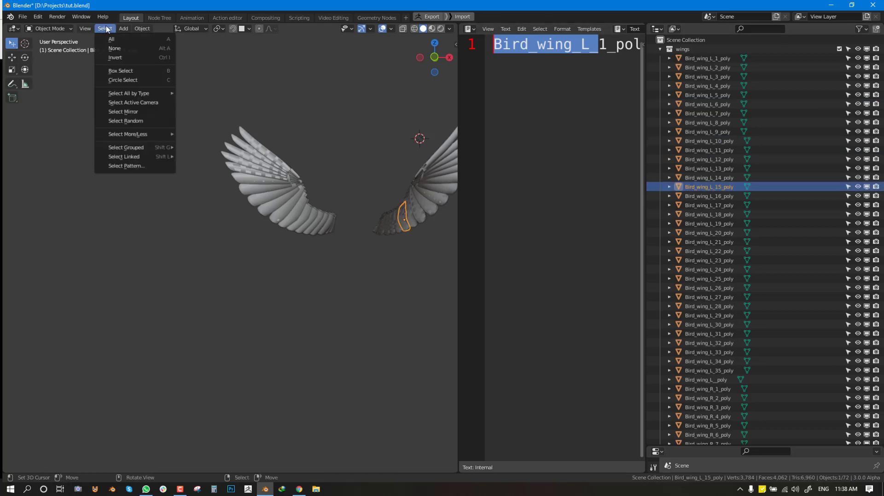
pyautogui.moveTo(127, 135)
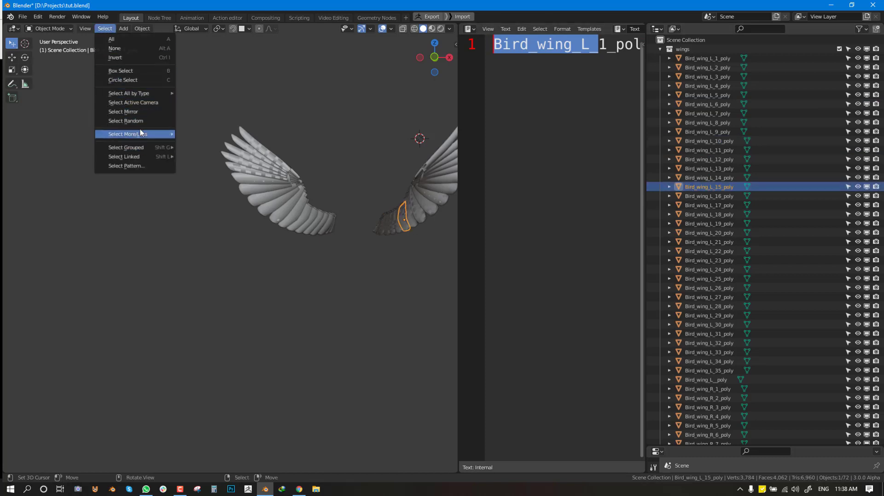
pyautogui.moveTo(133, 102)
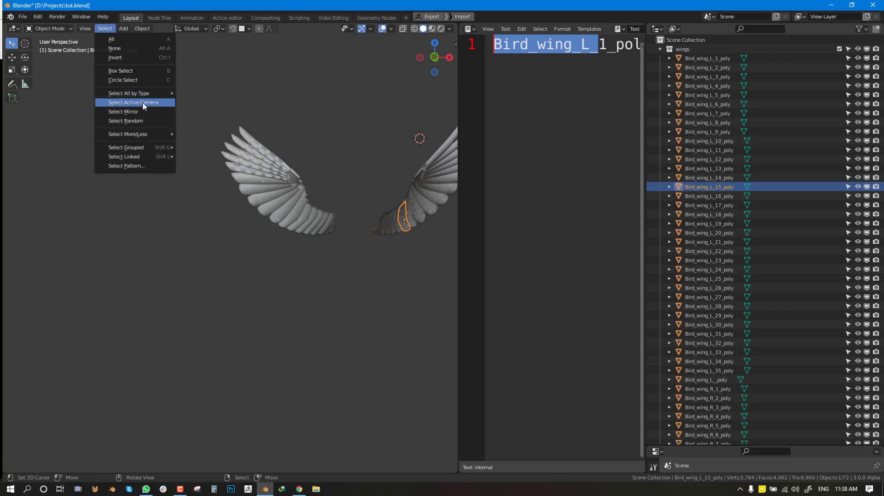
pyautogui.moveTo(140, 82)
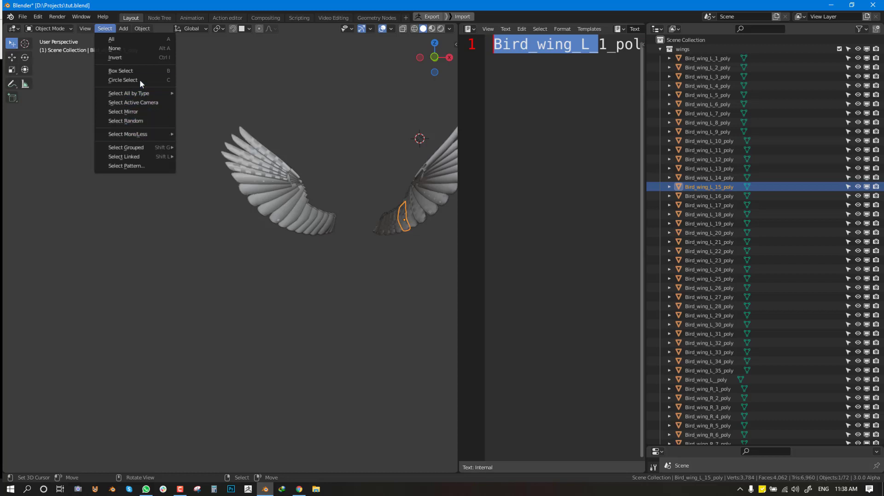
pyautogui.moveTo(127, 134)
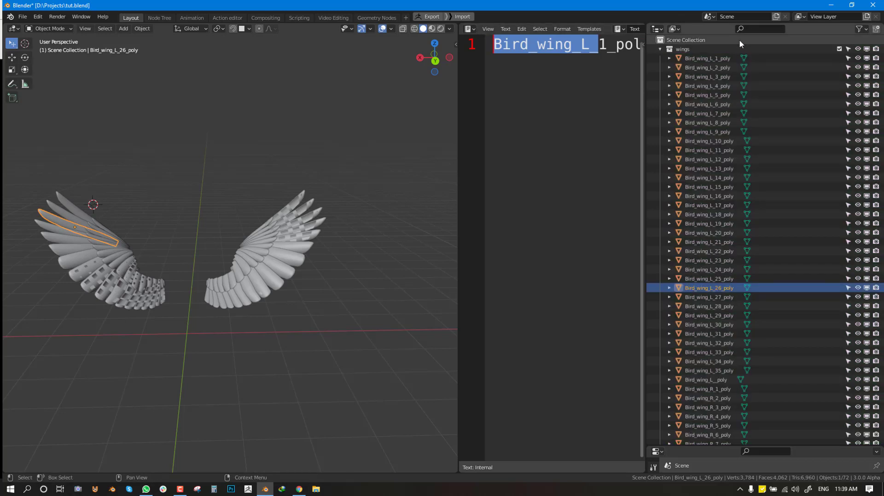
# Step: Collapse the wings collection, maximise the 3D view and orbit around the bird
pyautogui.click(660, 49)
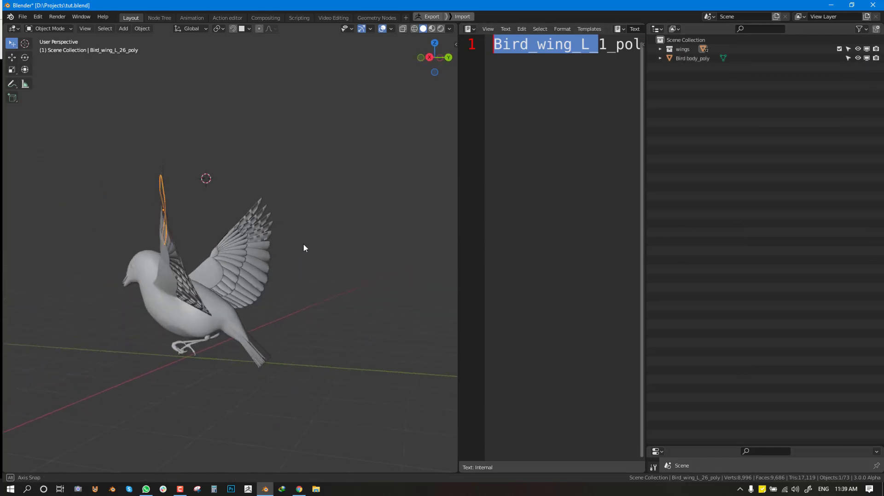
pyautogui.press('KP_1')
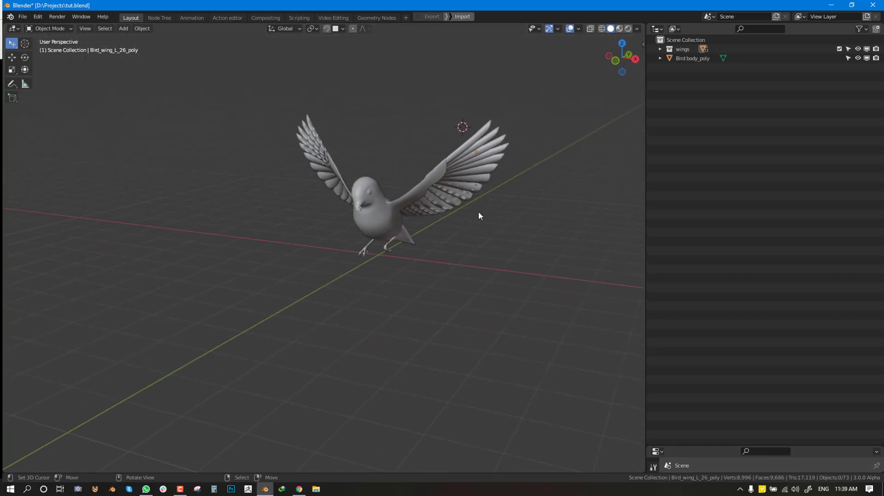
pyautogui.moveTo(480, 216); pyautogui.dragTo(519, 179)
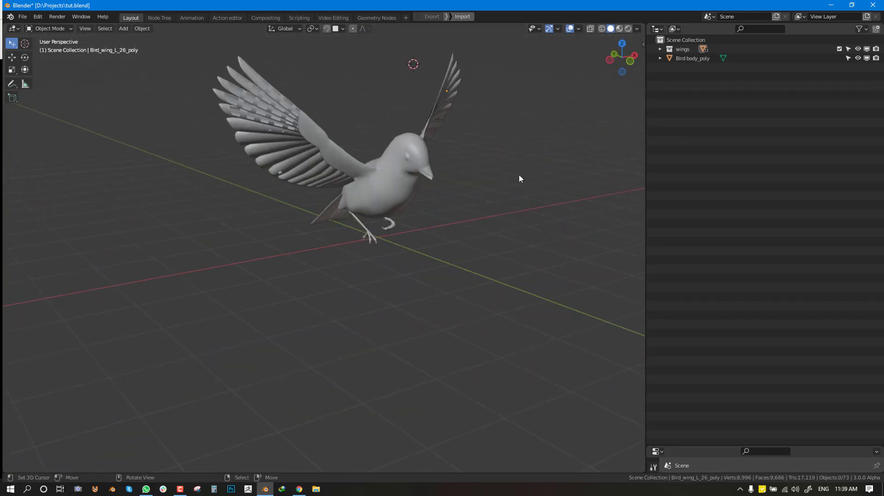